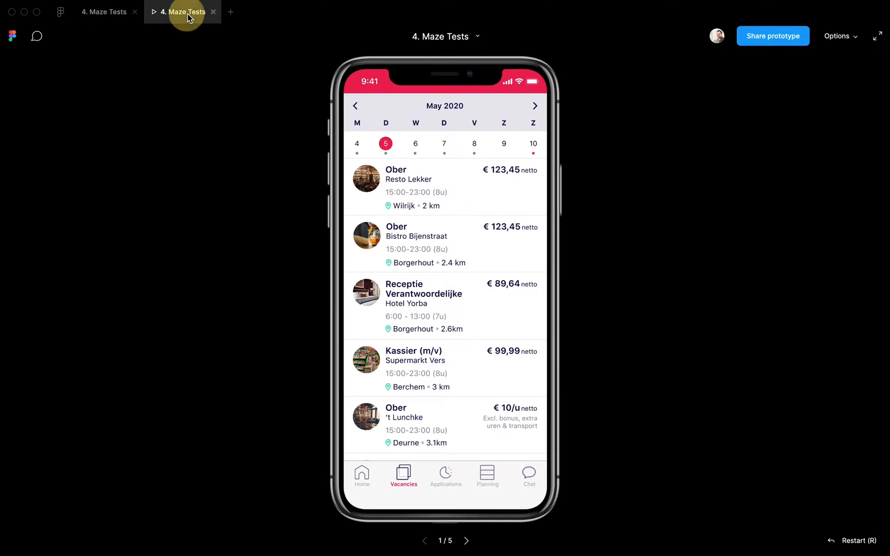
Step: In the prototype, select 8 May, open the Waiter vacancy at Bistro Bijenstraat and apply
{"action": "left_click", "coordinate": [473, 144]}
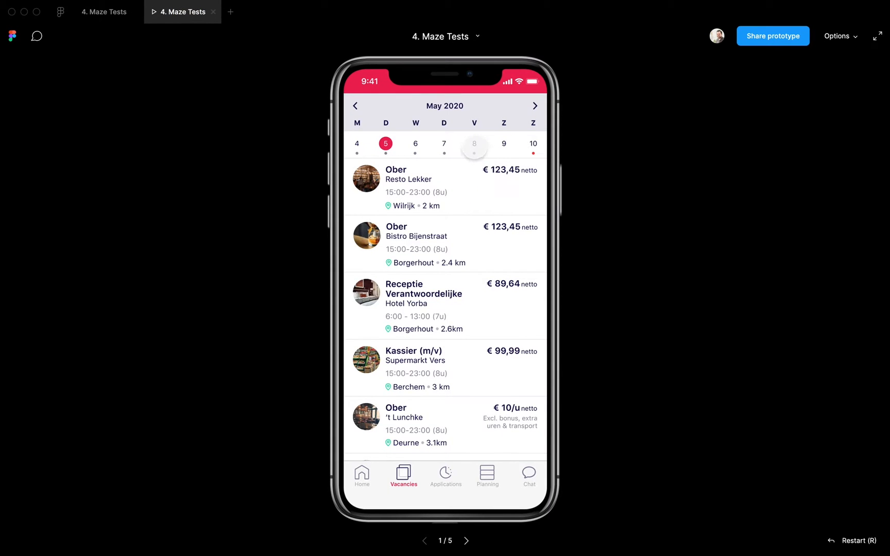
{"action": "left_click", "coordinate": [474, 144]}
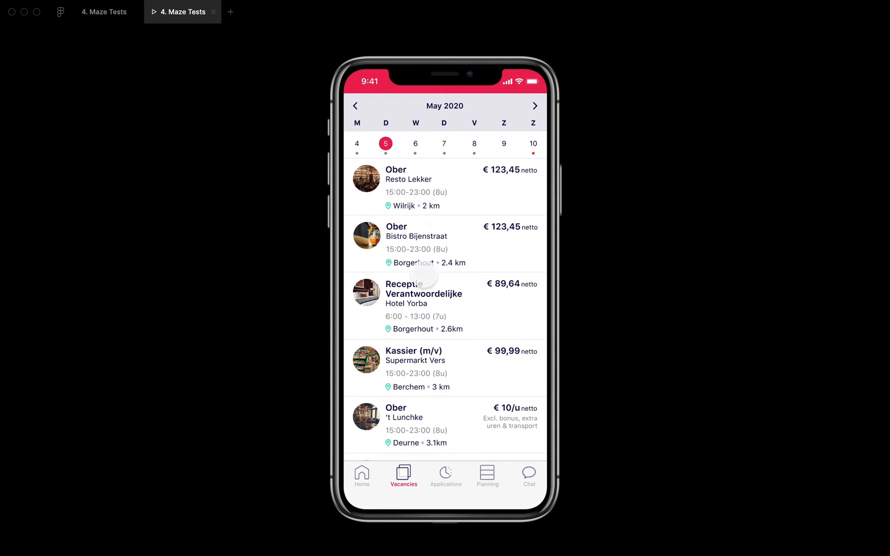
{"action": "left_click", "coordinate": [473, 143]}
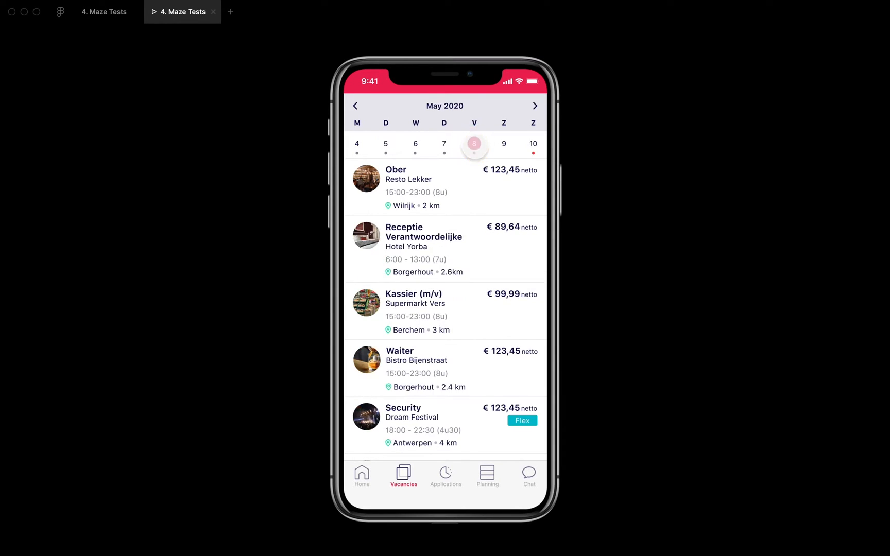
{"action": "left_click", "coordinate": [474, 143]}
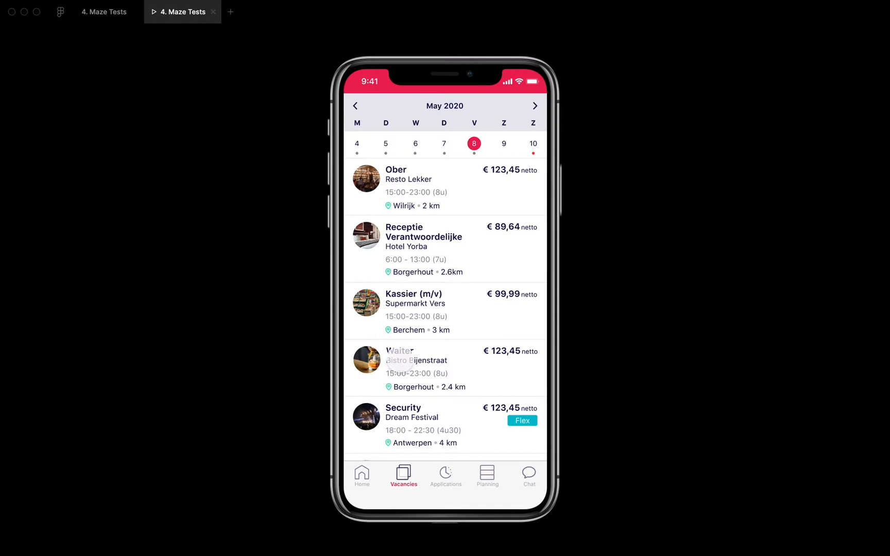
{"action": "left_click", "coordinate": [400, 368]}
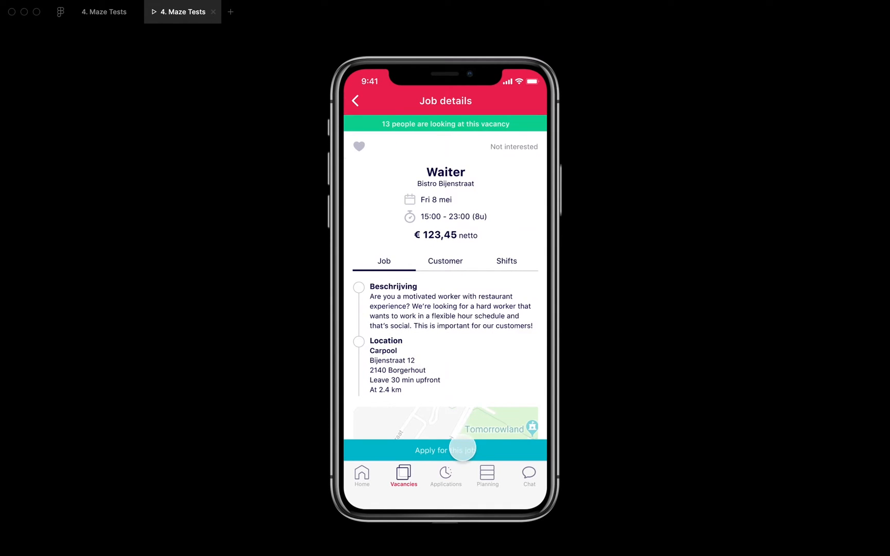
{"action": "left_click", "coordinate": [444, 451]}
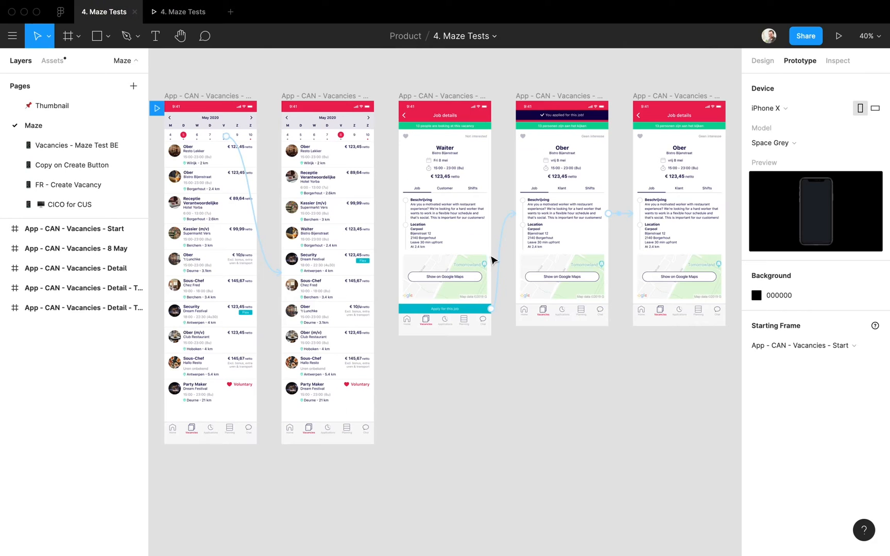
{"action": "mouse_move", "coordinate": [545, 76]}
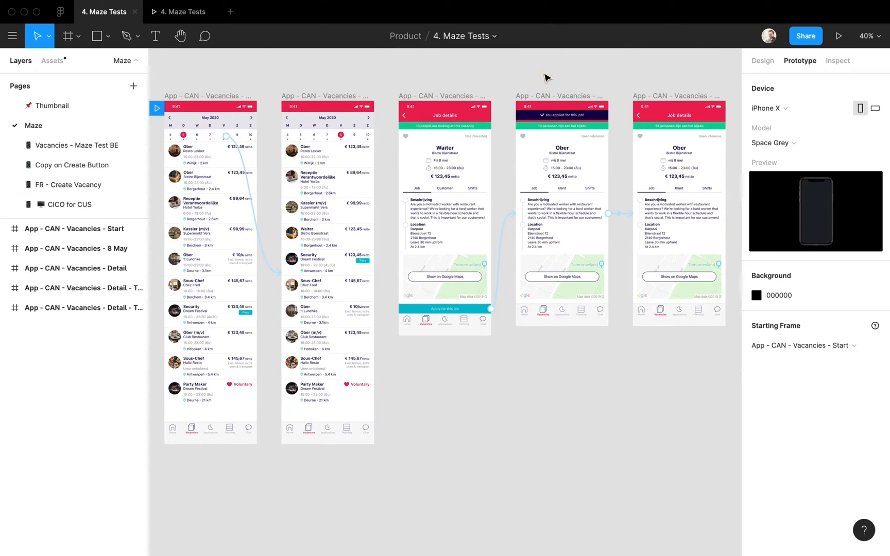
{"action": "mouse_move", "coordinate": [549, 437]}
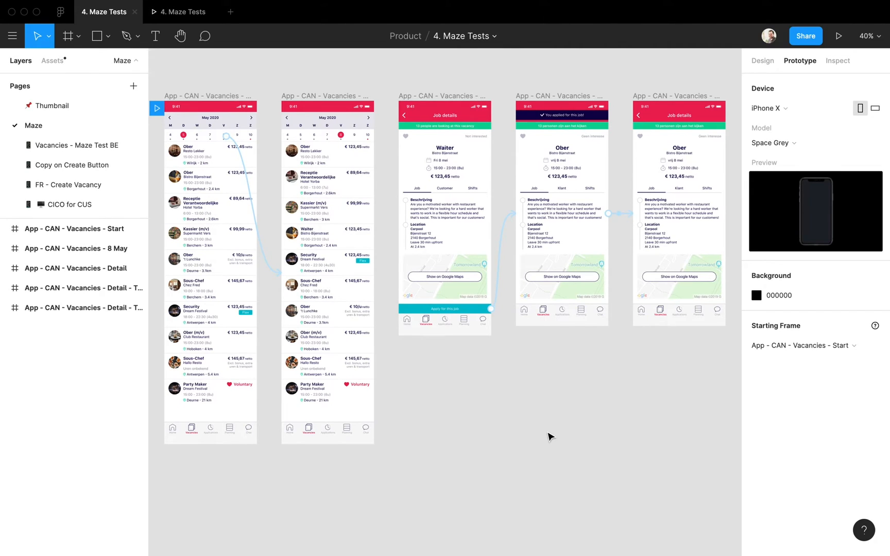
{"action": "mouse_move", "coordinate": [536, 427]}
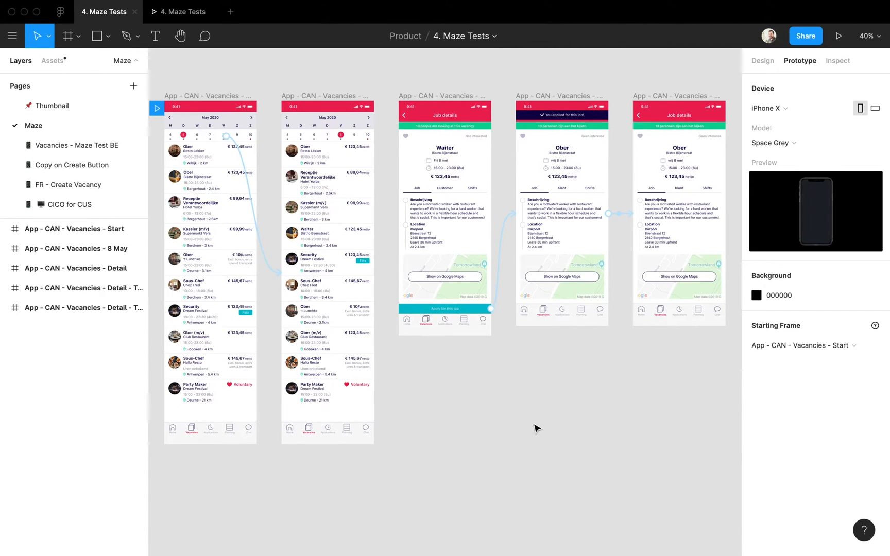
{"action": "mouse_move", "coordinate": [528, 378]}
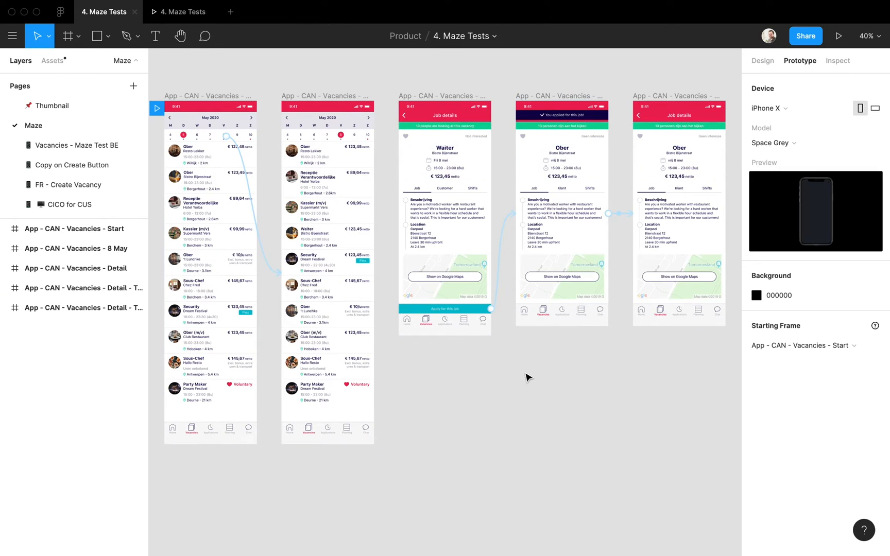
Step: Switch from Figma to Google Chrome via Cmd+Tab
{"action": "key", "text": "Cmd+Tab"}
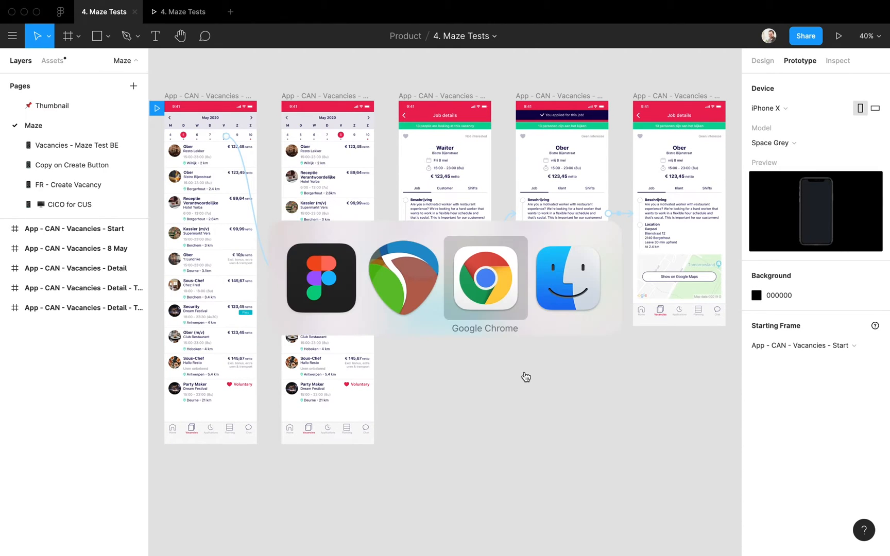
{"action": "left_click", "coordinate": [485, 278]}
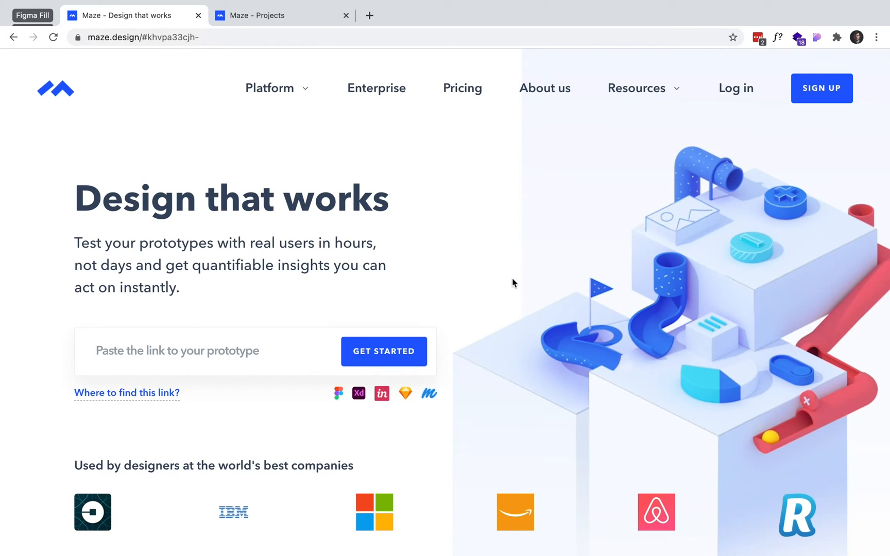
{"action": "mouse_move", "coordinate": [338, 395]}
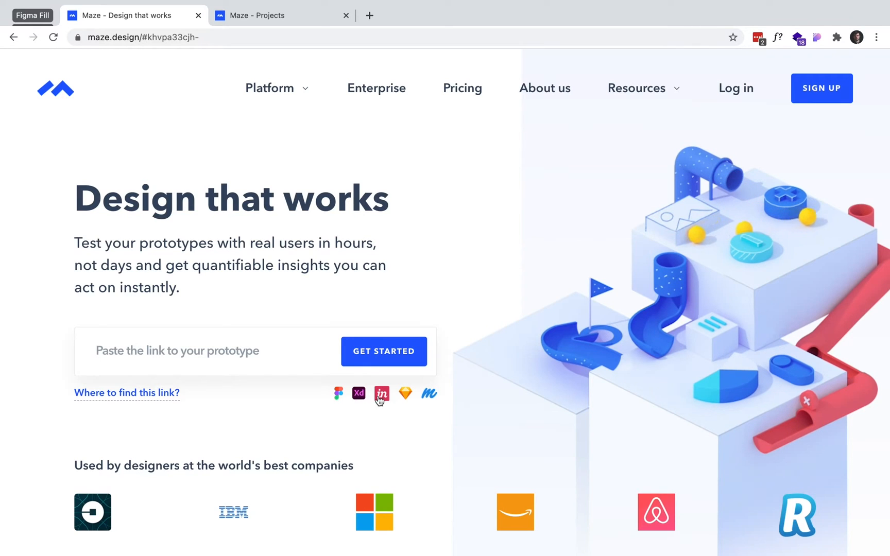
{"action": "mouse_move", "coordinate": [544, 314]}
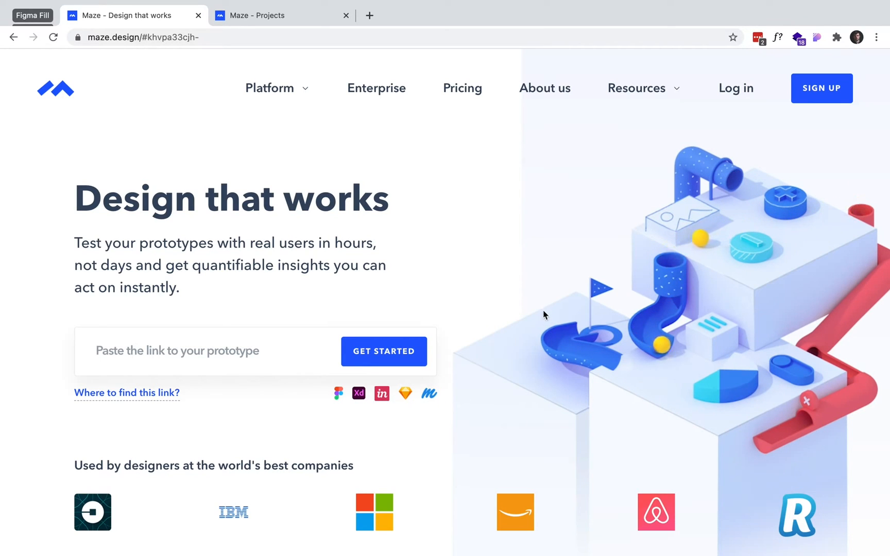
Step: Scroll through the Maze homepage's features and testimonials, then back to the top
{"action": "scroll", "scroll_direction": "down", "scroll_amount": 3}
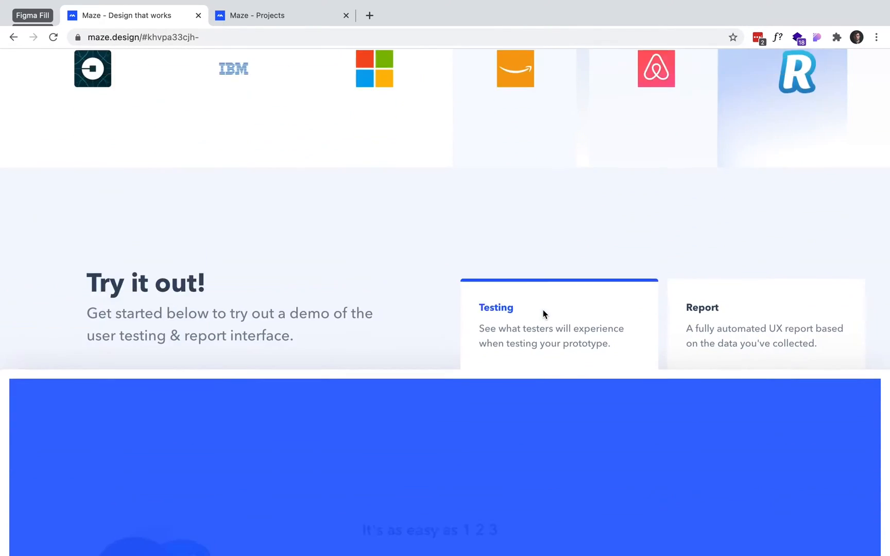
{"action": "scroll", "scroll_direction": "down", "scroll_amount": 3}
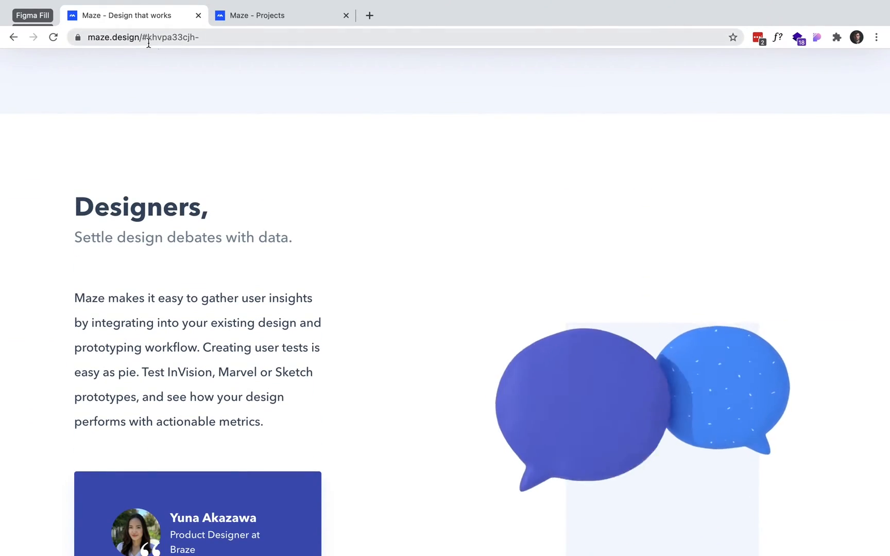
{"action": "scroll", "scroll_direction": "down", "scroll_amount": 3}
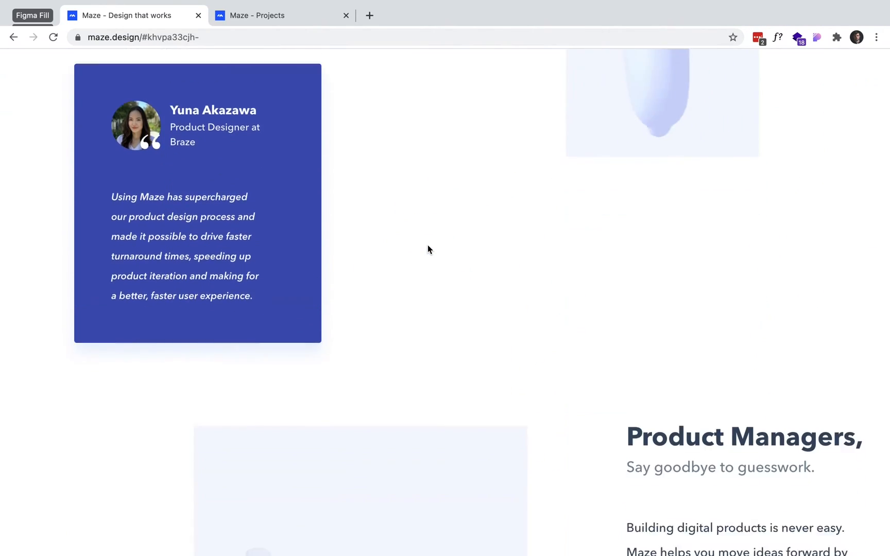
{"action": "scroll", "scroll_direction": "up", "scroll_amount": 3}
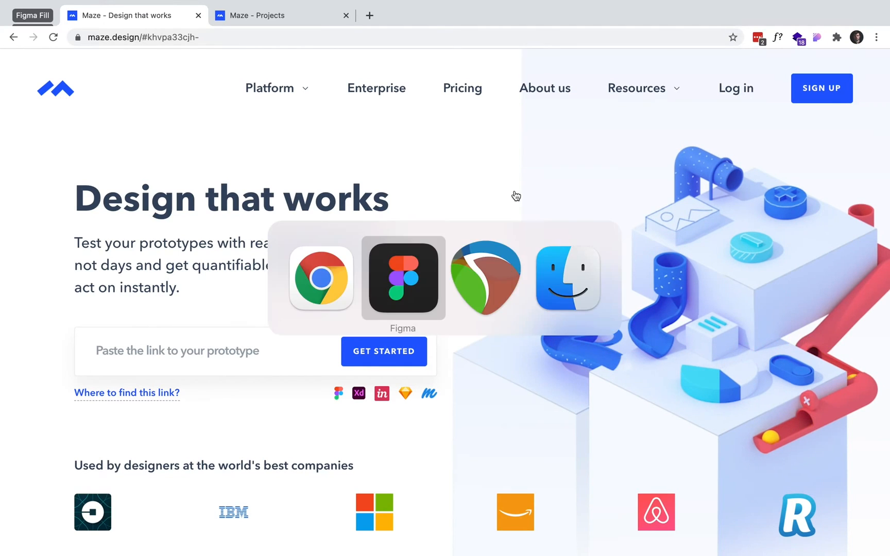
Step: Copy the 4. Maze Tests prototype share link from Figma and return to Chrome
{"action": "left_click", "coordinate": [402, 279]}
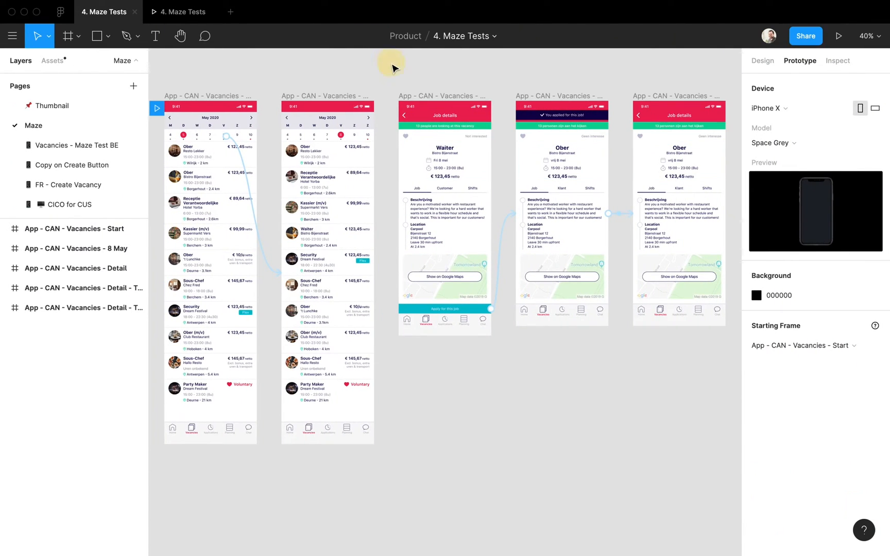
{"action": "left_click", "coordinate": [183, 12]}
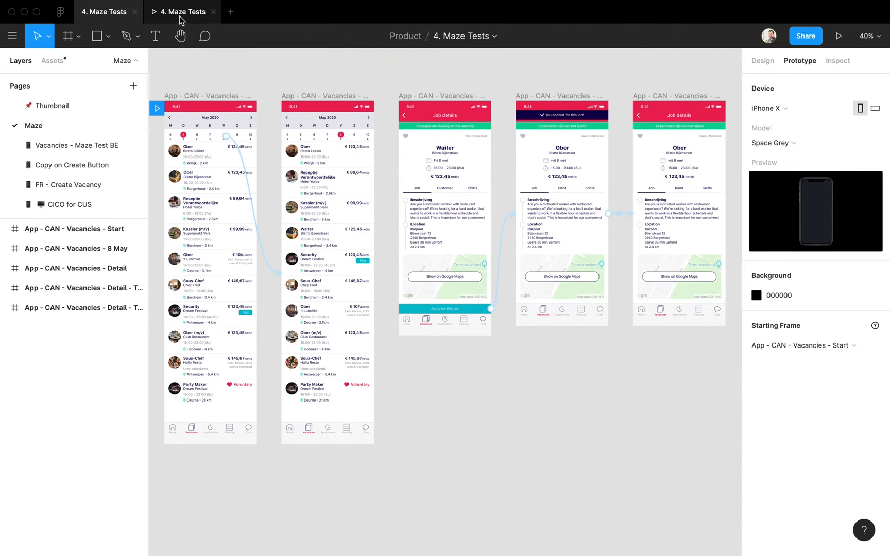
{"action": "left_click", "coordinate": [839, 35]}
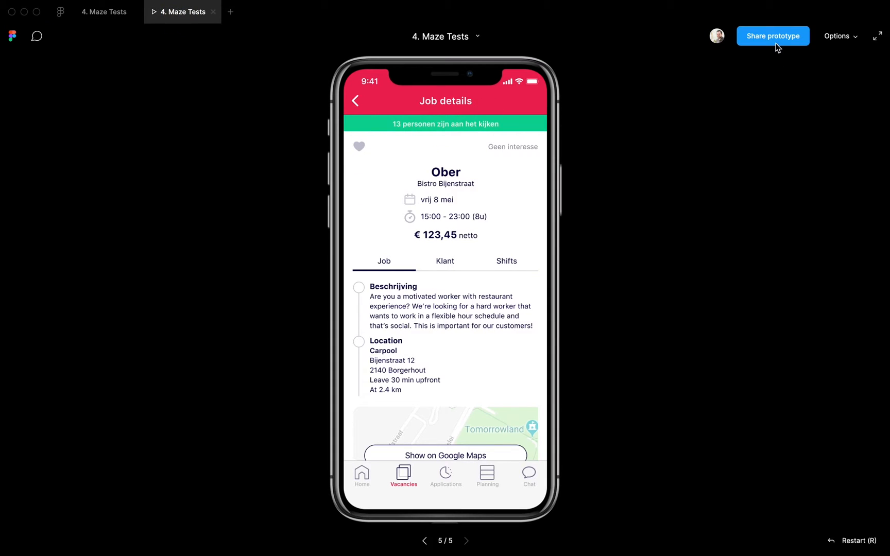
{"action": "left_click", "coordinate": [773, 36]}
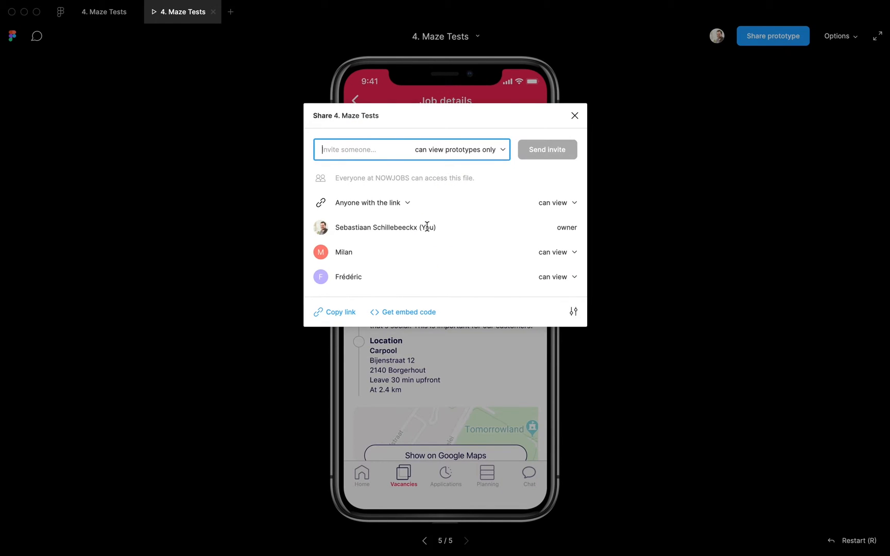
{"action": "mouse_move", "coordinate": [396, 213]}
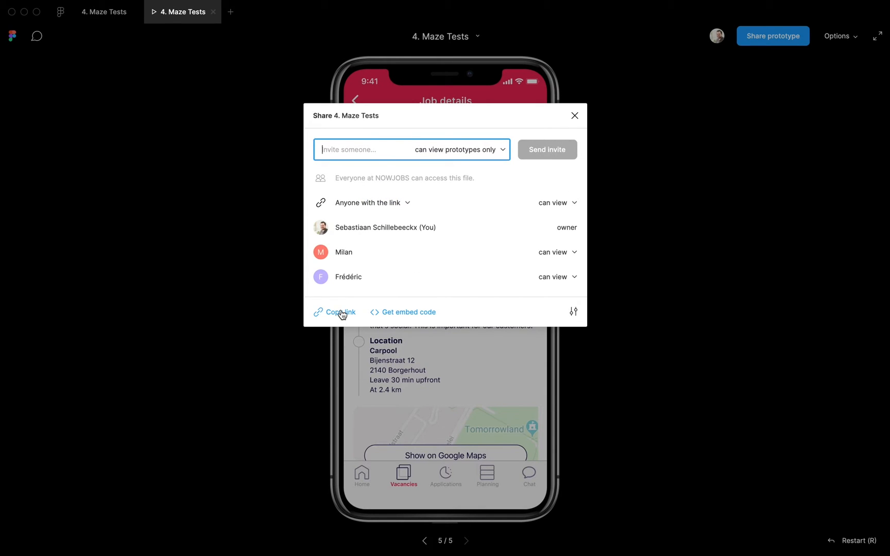
{"action": "left_click", "coordinate": [336, 312]}
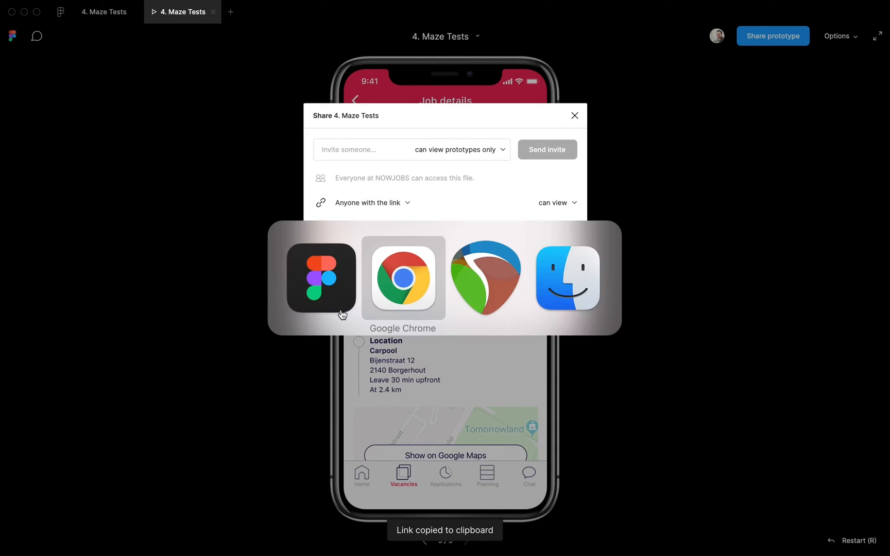
{"action": "left_click", "coordinate": [403, 279]}
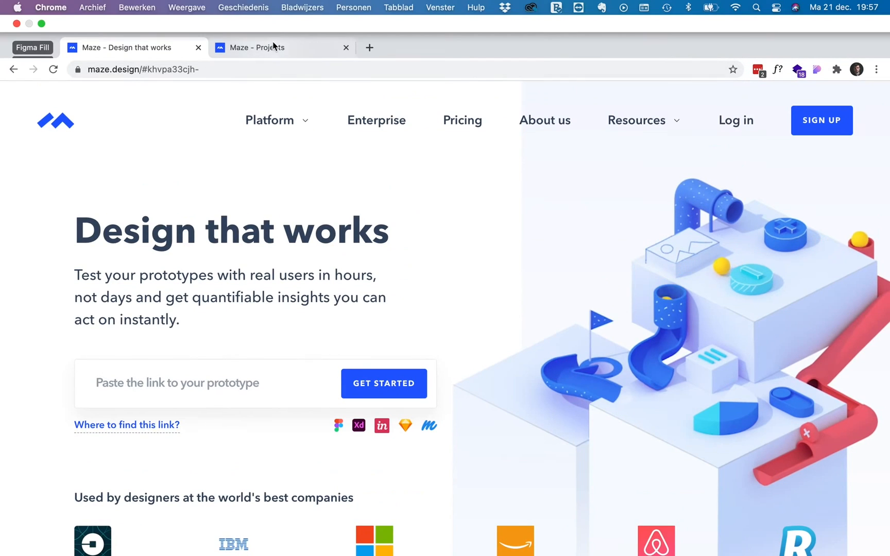
Step: Paste the Figma prototype link into Maze User Testing and create the maze
{"action": "left_click", "coordinate": [257, 48]}
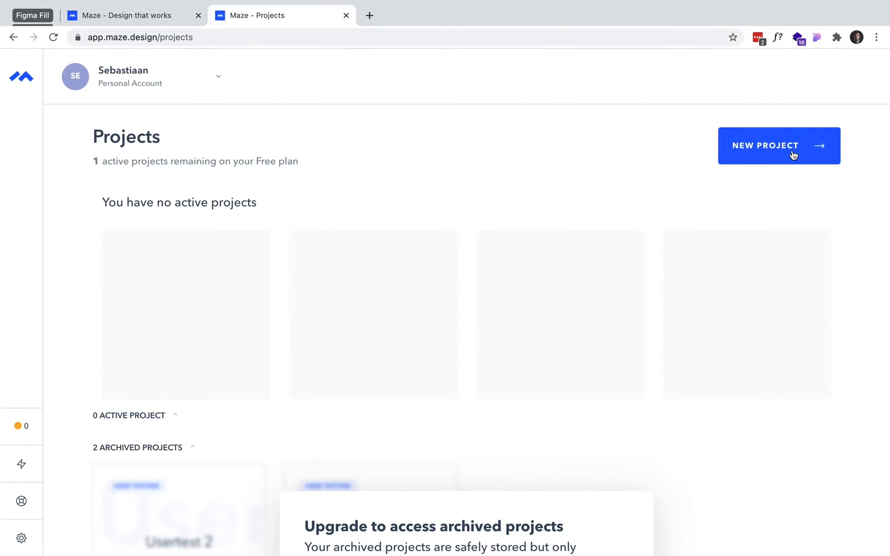
{"action": "left_click", "coordinate": [780, 152]}
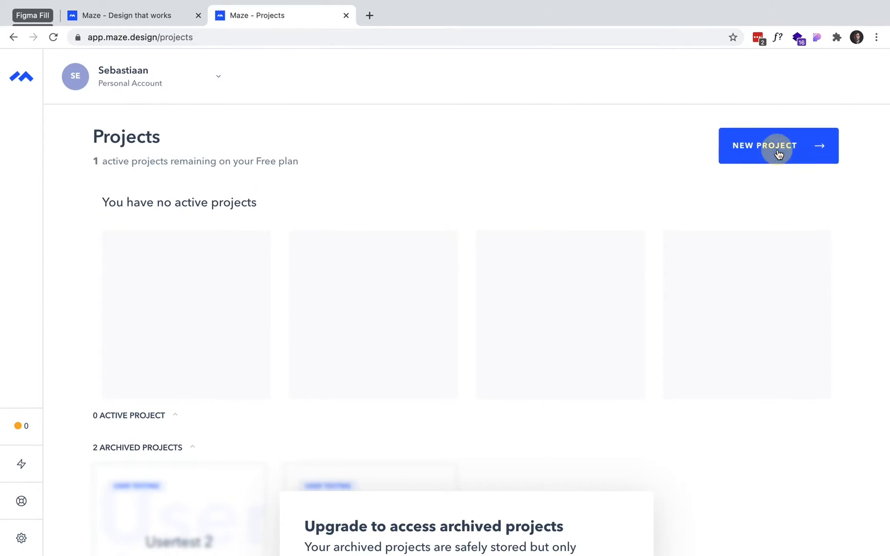
{"action": "left_click", "coordinate": [779, 146]}
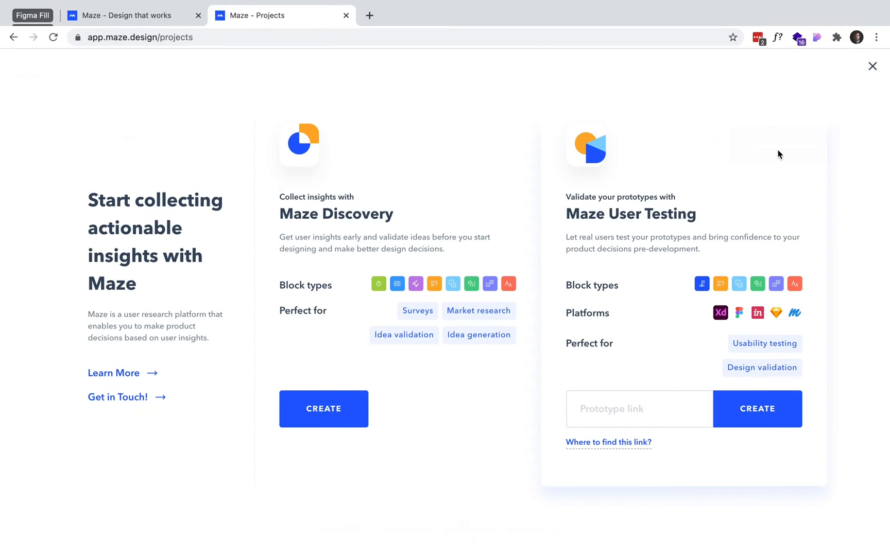
{"action": "mouse_move", "coordinate": [600, 218]}
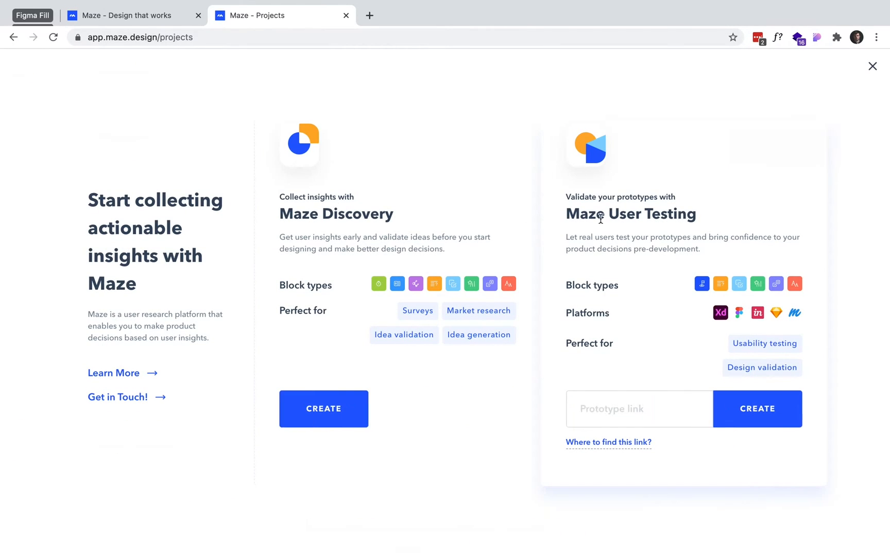
{"action": "left_click", "coordinate": [619, 408]}
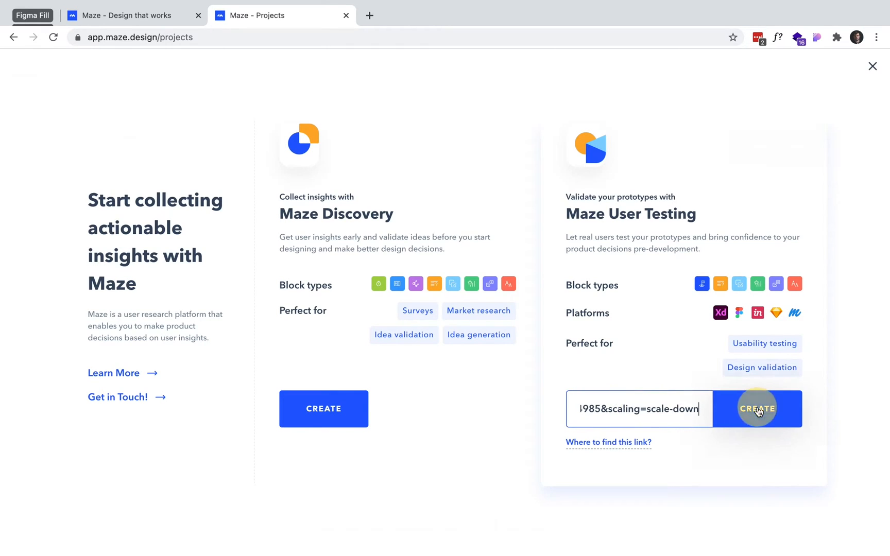
{"action": "left_click", "coordinate": [758, 409]}
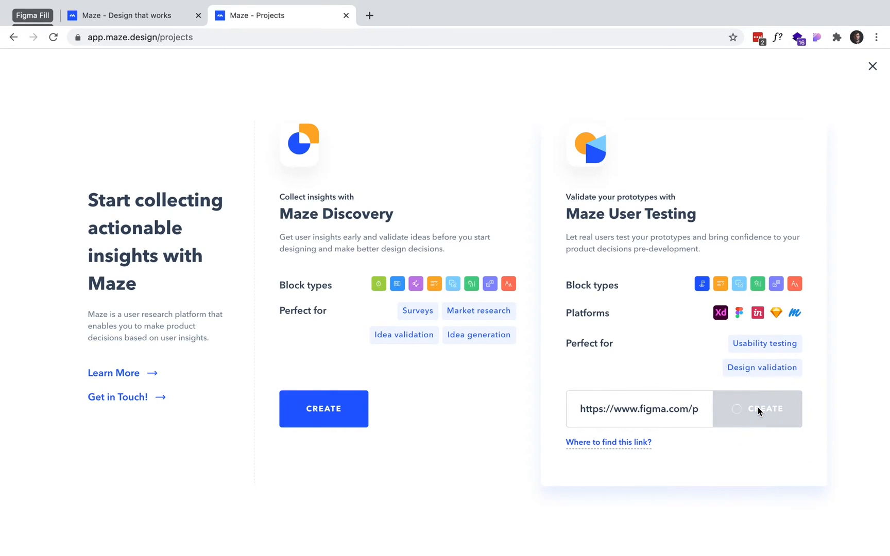
{"action": "left_click", "coordinate": [764, 409]}
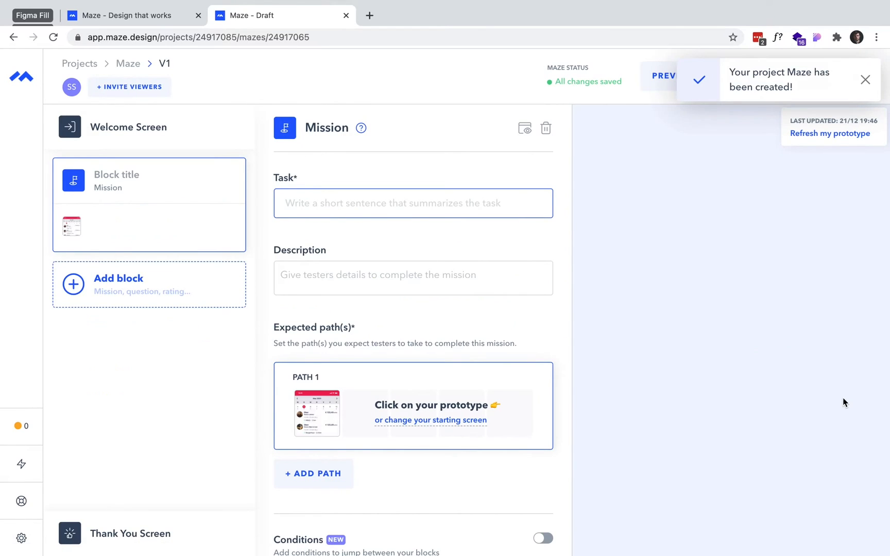
Step: Give the Mission block the task 'Apply for the job Waiter on 8th of May'
{"action": "left_click", "coordinate": [866, 80]}
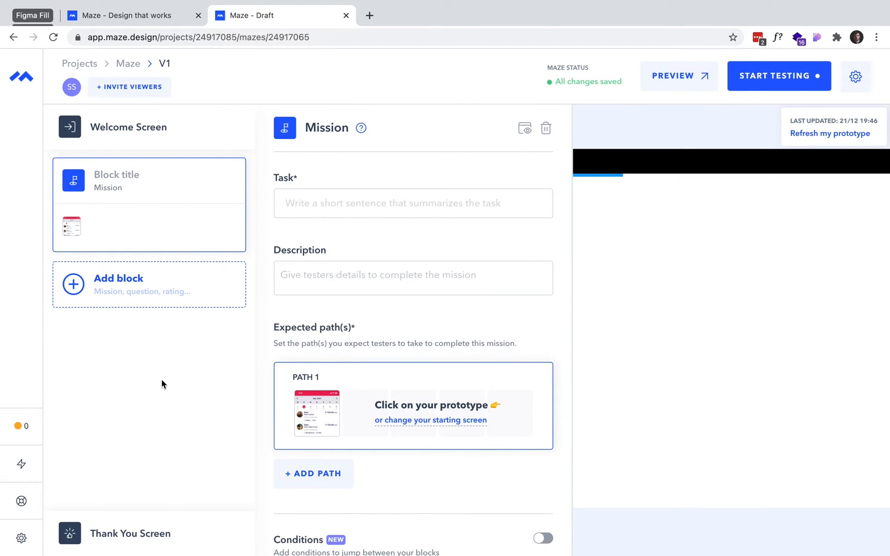
{"action": "mouse_move", "coordinate": [133, 202]}
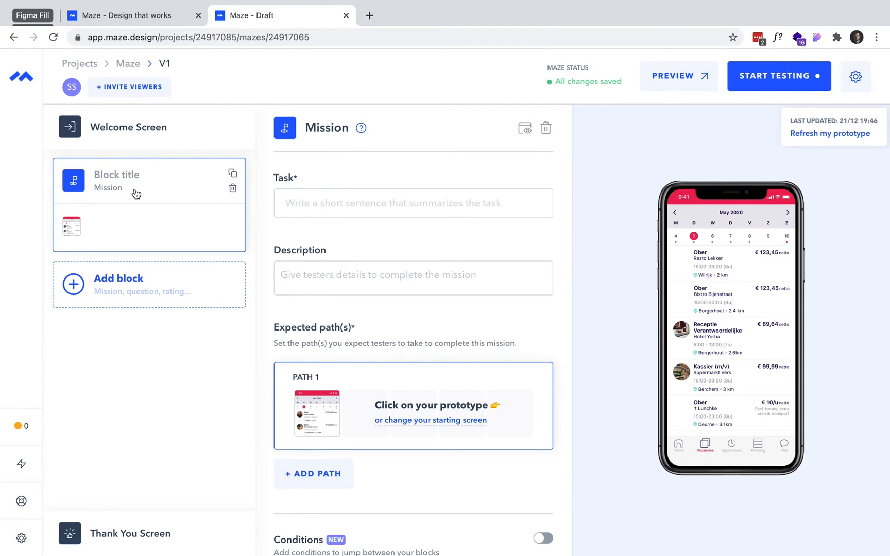
{"action": "left_click", "coordinate": [149, 284]}
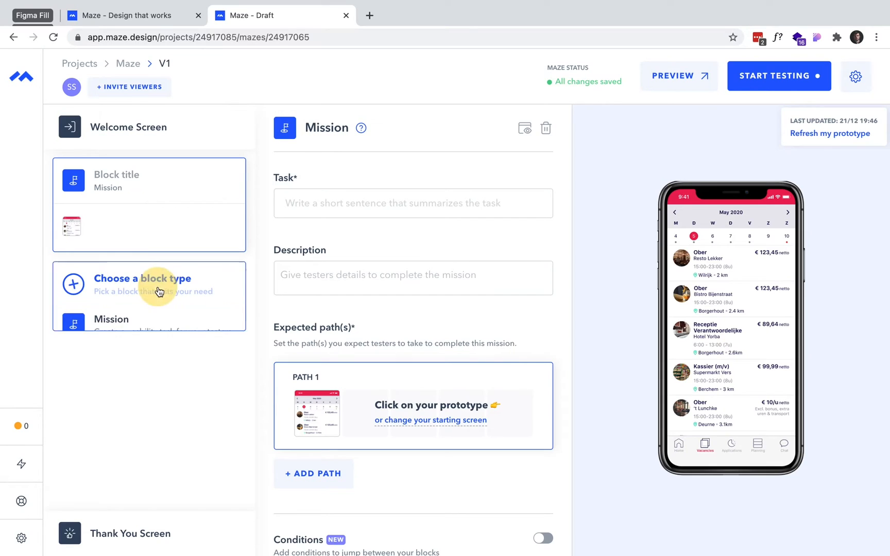
{"action": "left_click", "coordinate": [149, 284]}
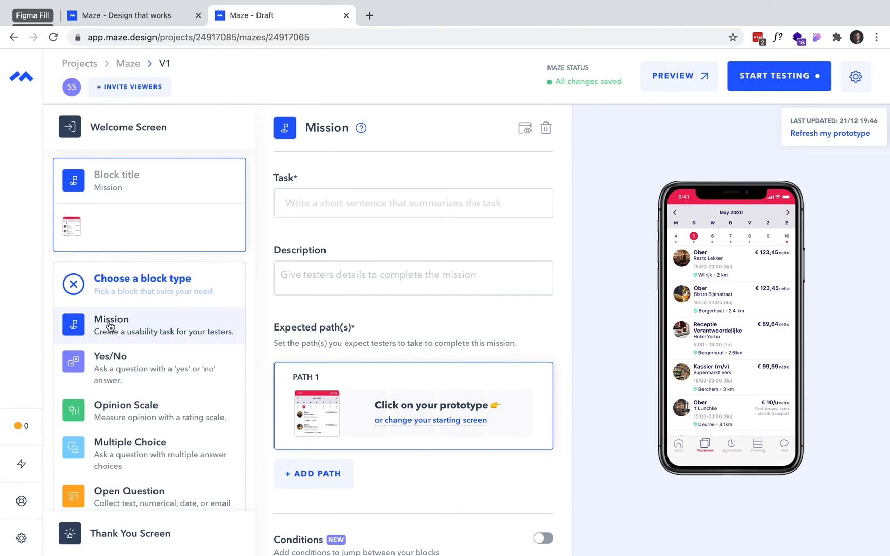
{"action": "mouse_move", "coordinate": [185, 341]}
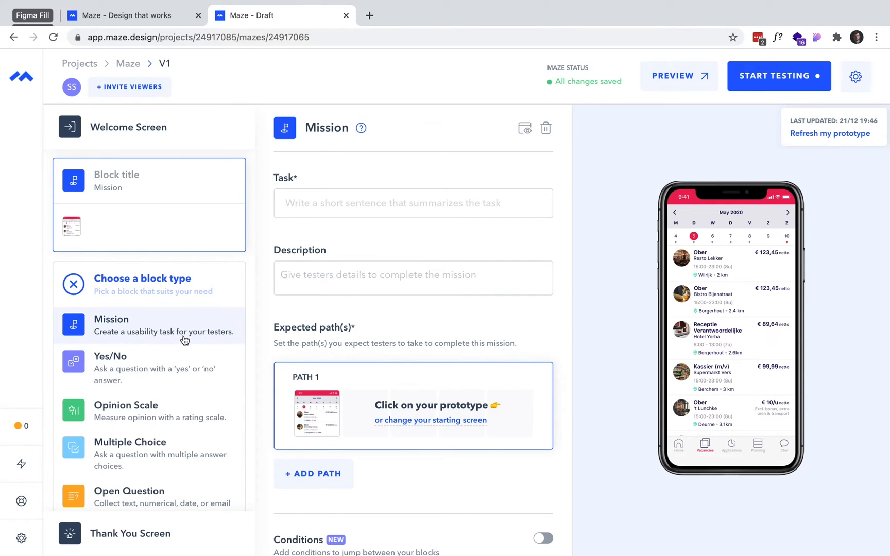
{"action": "scroll", "scroll_direction": "down", "scroll_amount": 3}
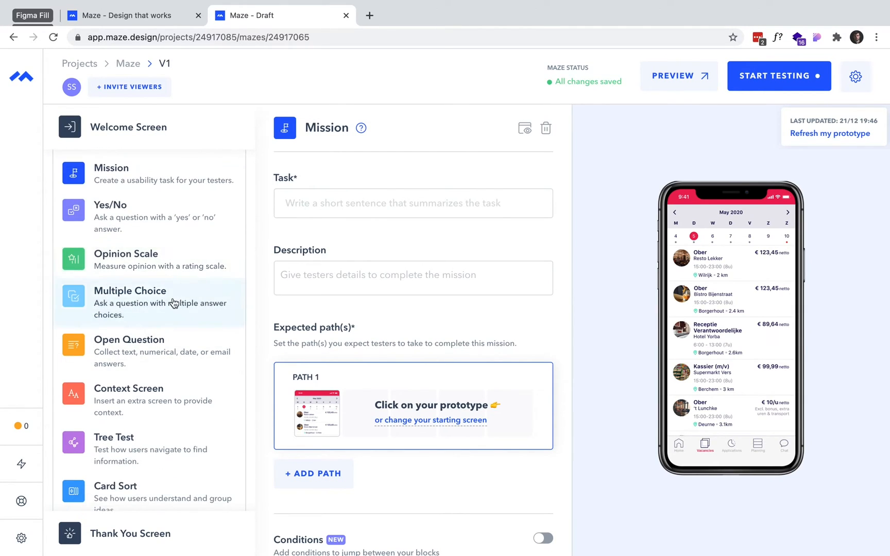
{"action": "scroll", "scroll_direction": "down", "scroll_amount": 3}
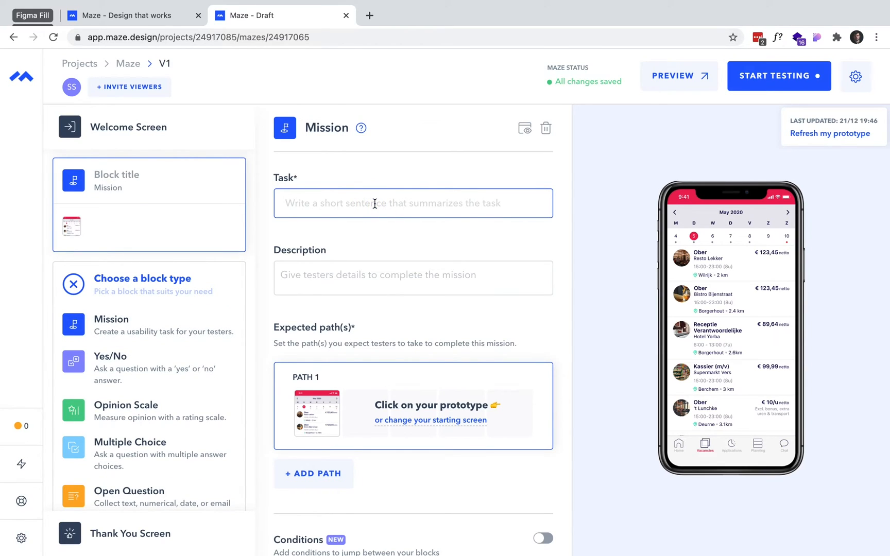
{"action": "type", "text": "Apply for the job Waiter on 8th io"}
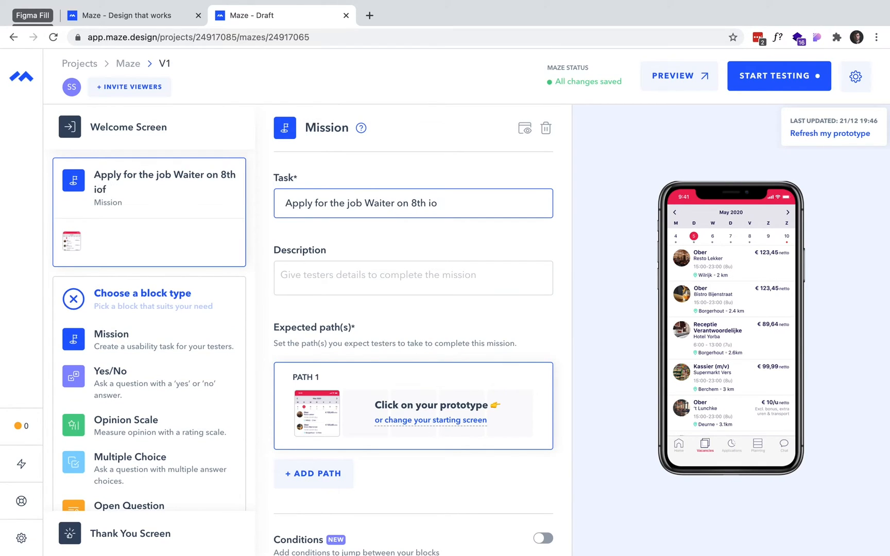
{"action": "type", "text": "f May"}
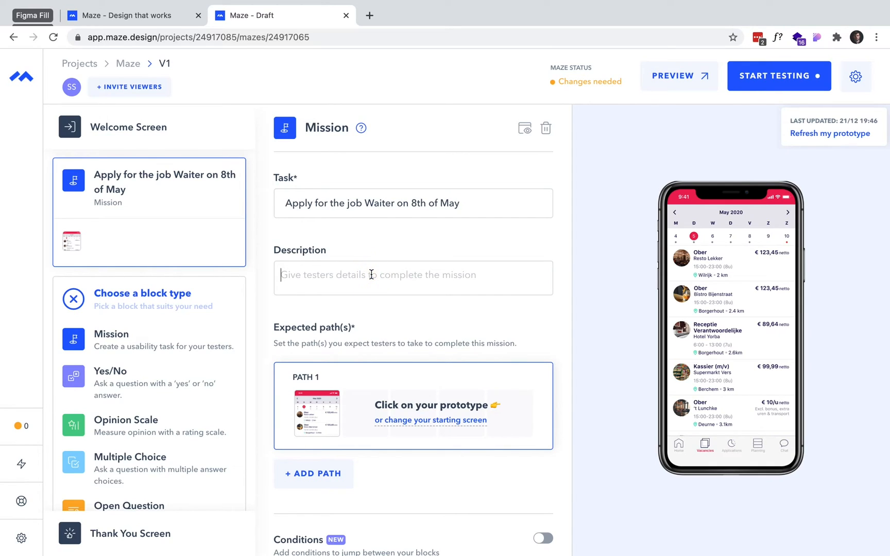
Step: Write a description asking testers to apply for the Waiter job at Bistro in May
{"action": "type", "text": "You want to"}
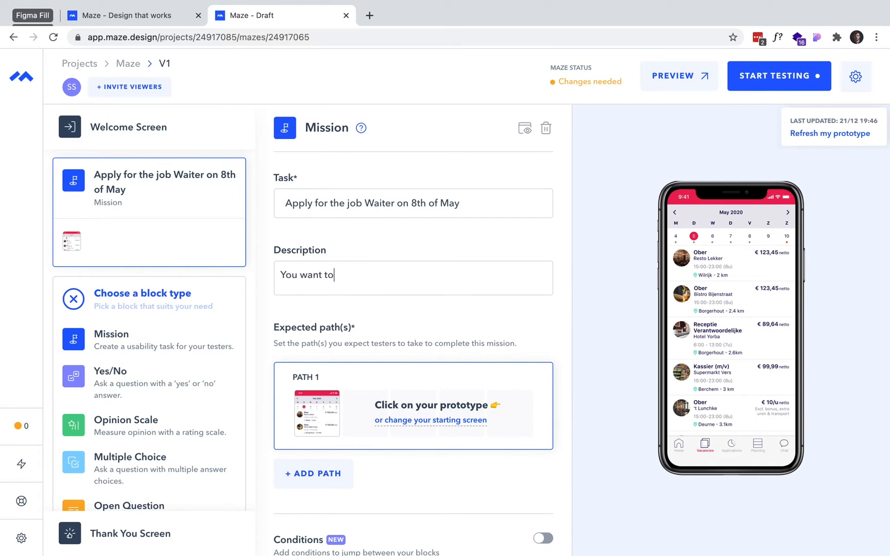
{"action": "type", "text": "apply for the job"}
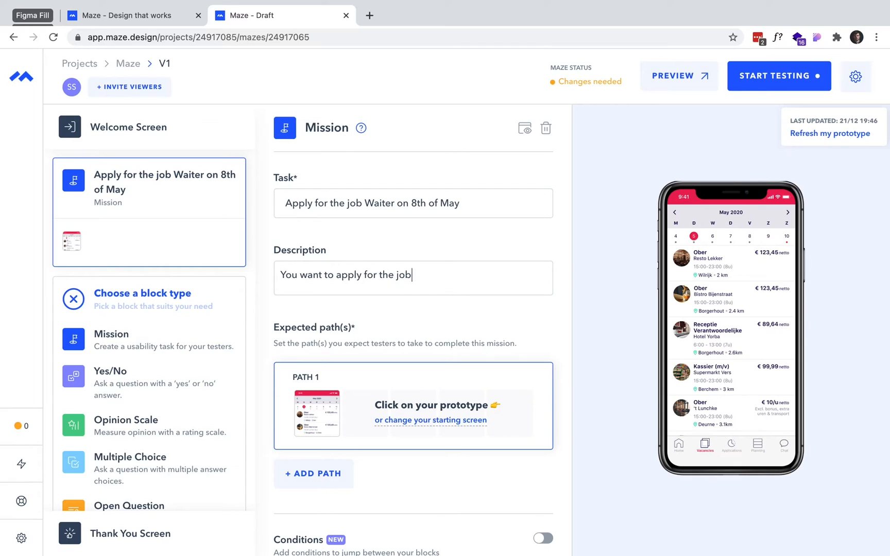
{"action": "type", "text": "as Waiter"}
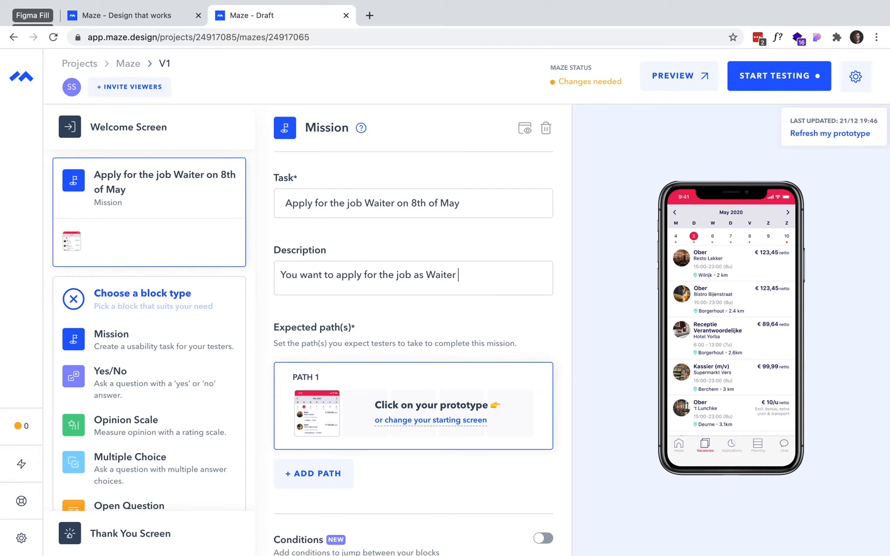
{"action": "type", "text": "at Bistro Bijenstraat on the 8th of"}
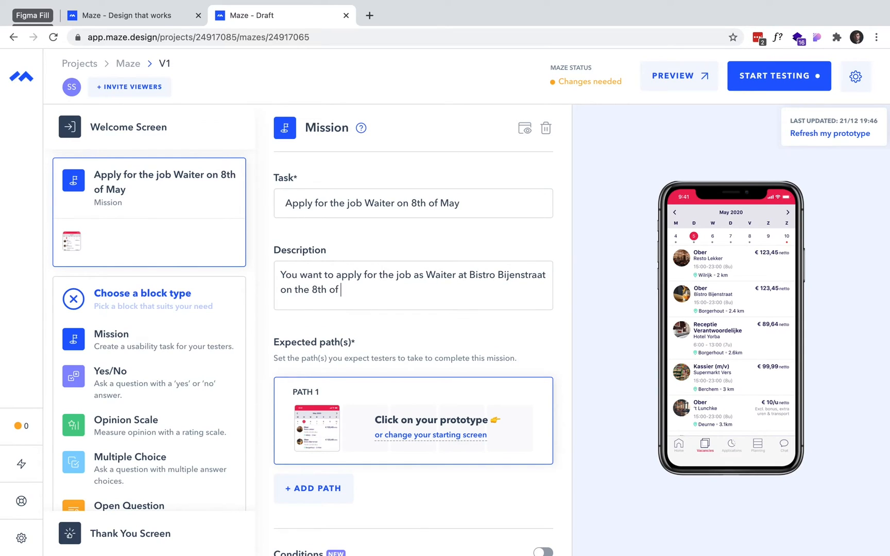
{"action": "type", "text": "May."}
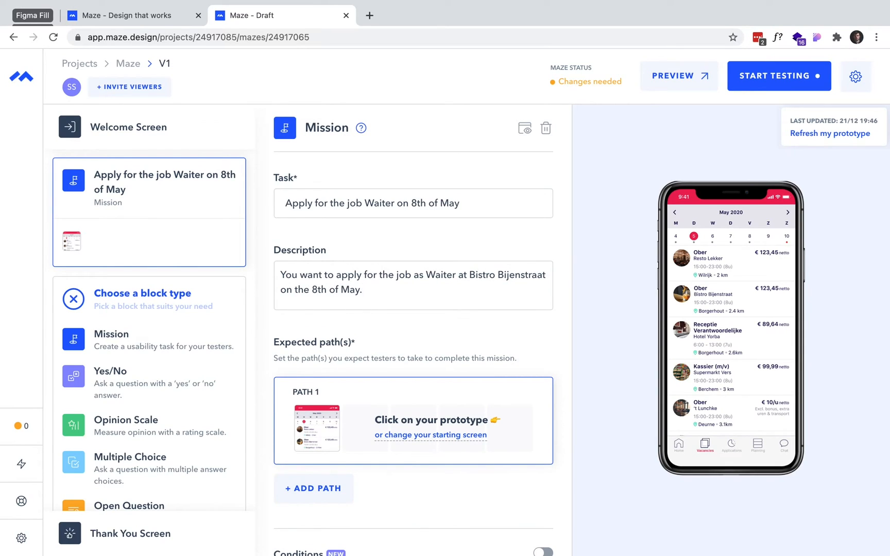
{"action": "type", "text": "Please do this!"}
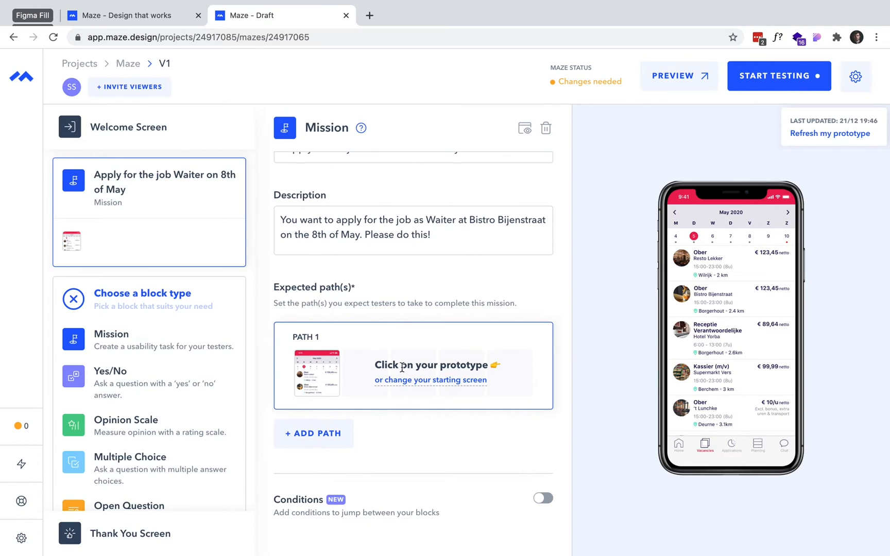
{"action": "mouse_move", "coordinate": [450, 360]}
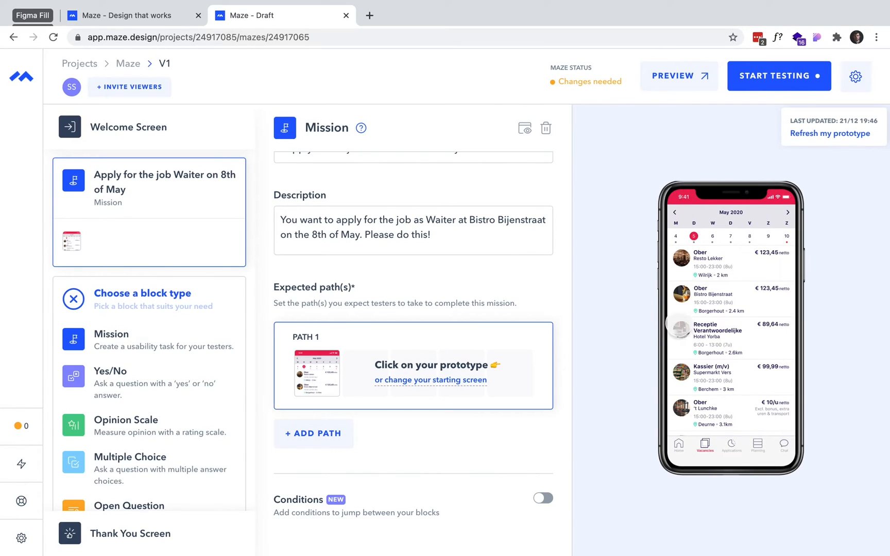
Step: Record Path 1 through the Bistro Bijenstraat vacancy and Apply, deleting the extra last screen
{"action": "left_click", "coordinate": [749, 236]}
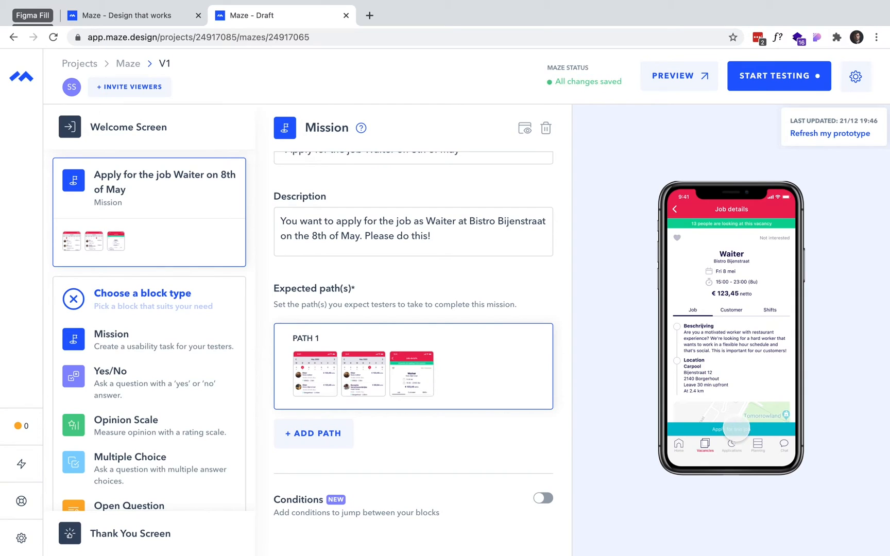
{"action": "left_click", "coordinate": [731, 429]}
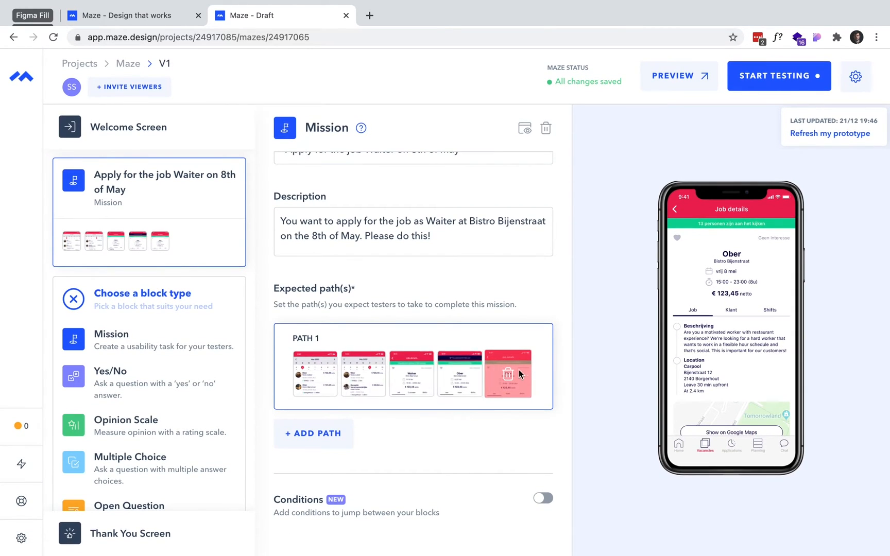
{"action": "left_click", "coordinate": [507, 373]}
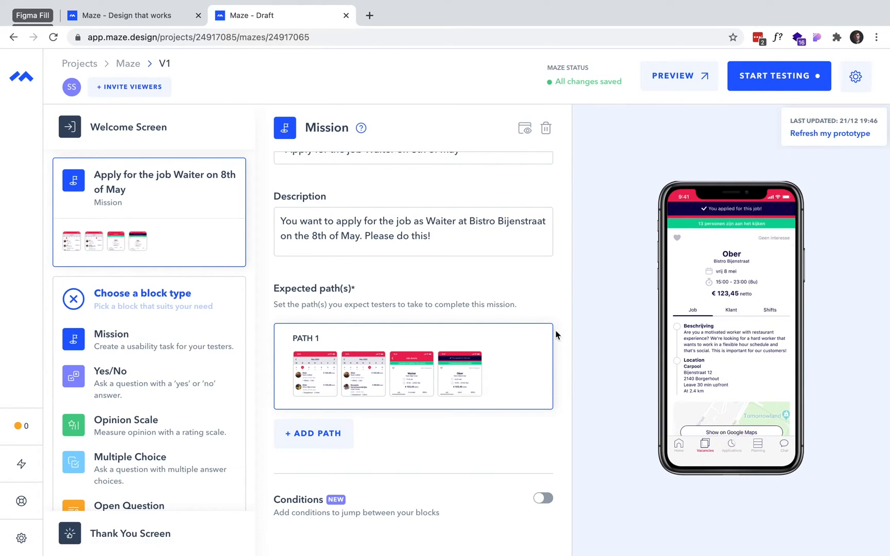
{"action": "mouse_move", "coordinate": [348, 477]}
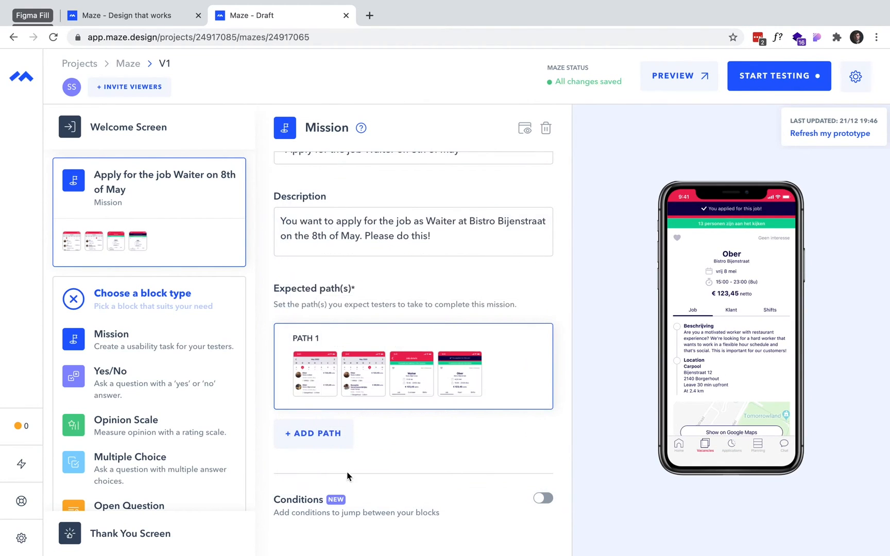
{"action": "left_click", "coordinate": [314, 433]}
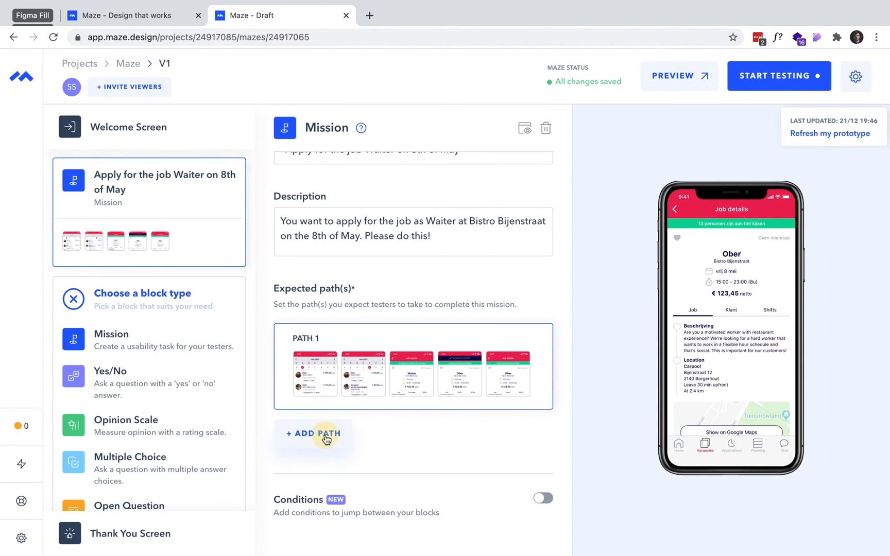
{"action": "left_click", "coordinate": [313, 433]}
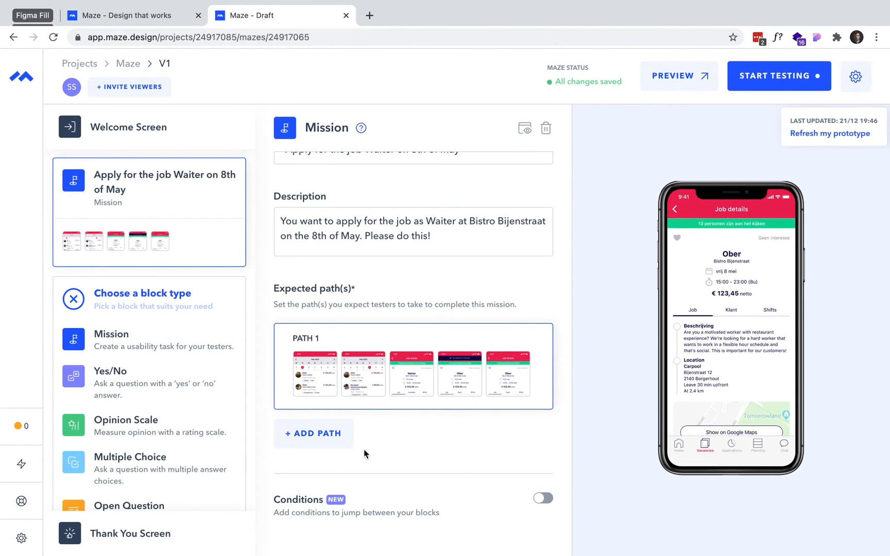
{"action": "mouse_move", "coordinate": [501, 430]}
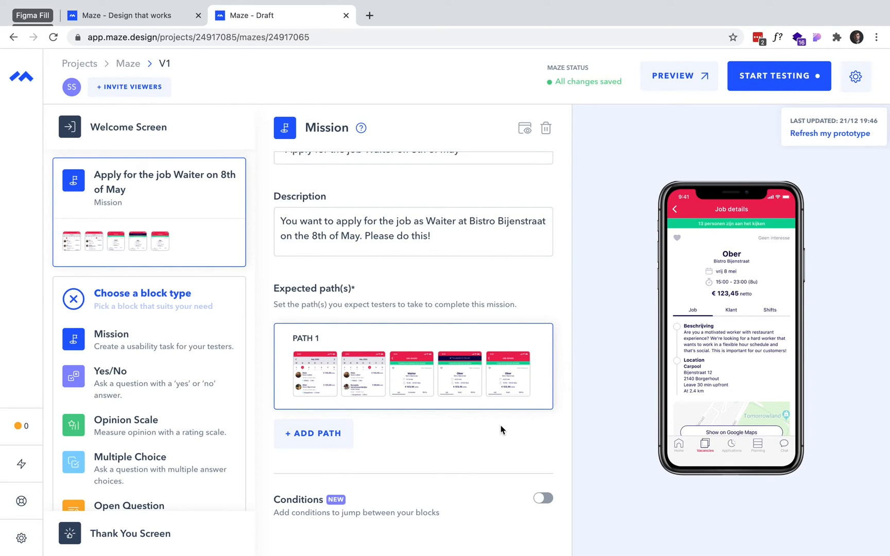
{"action": "mouse_move", "coordinate": [444, 404]}
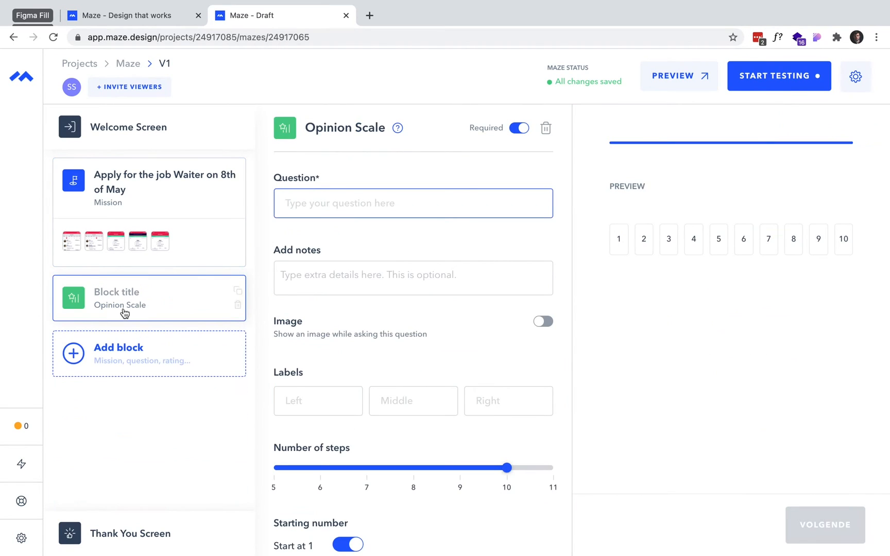
Step: Ask 'How easy was this flow?' in the Opinion Scale block, using a Stars scale type
{"action": "type", "text": "H"}
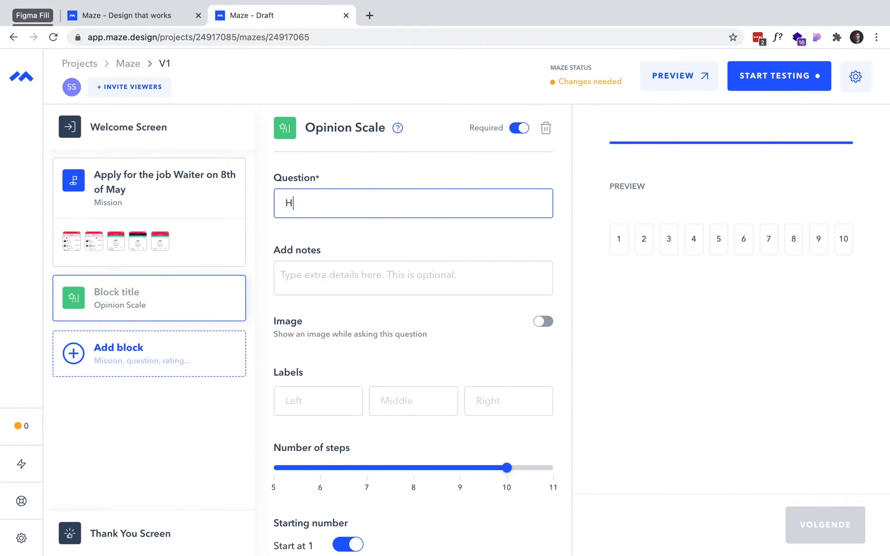
{"action": "type", "text": "ow easy was"}
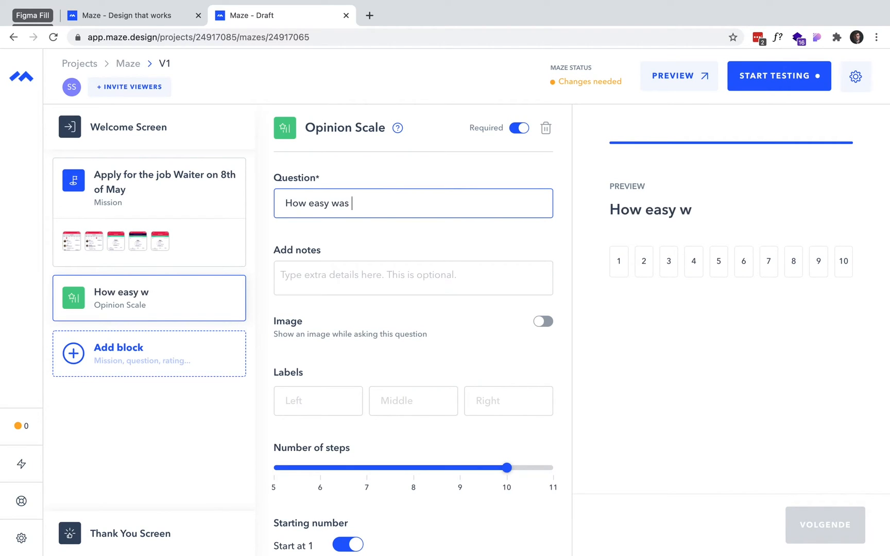
{"action": "type", "text": "this flow?"}
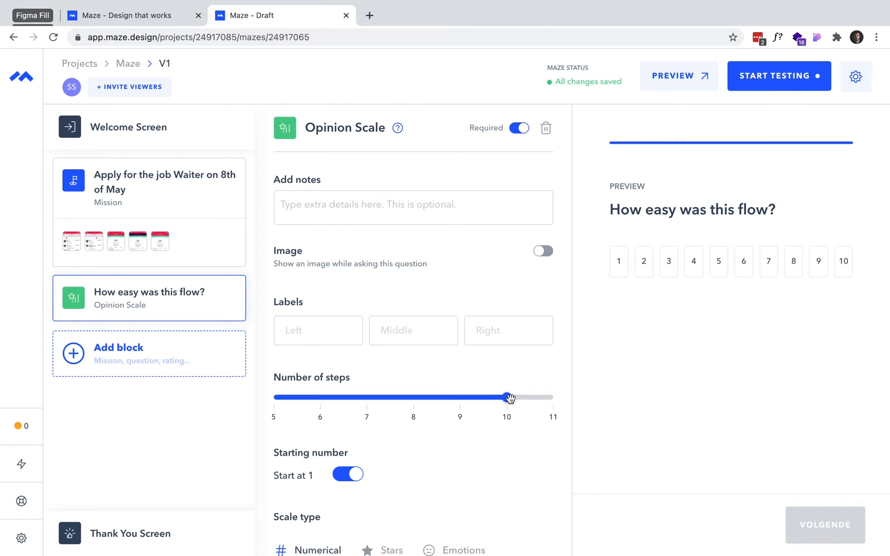
{"action": "left_click_drag", "start_coordinate": [510, 397], "coordinate": [273, 398]}
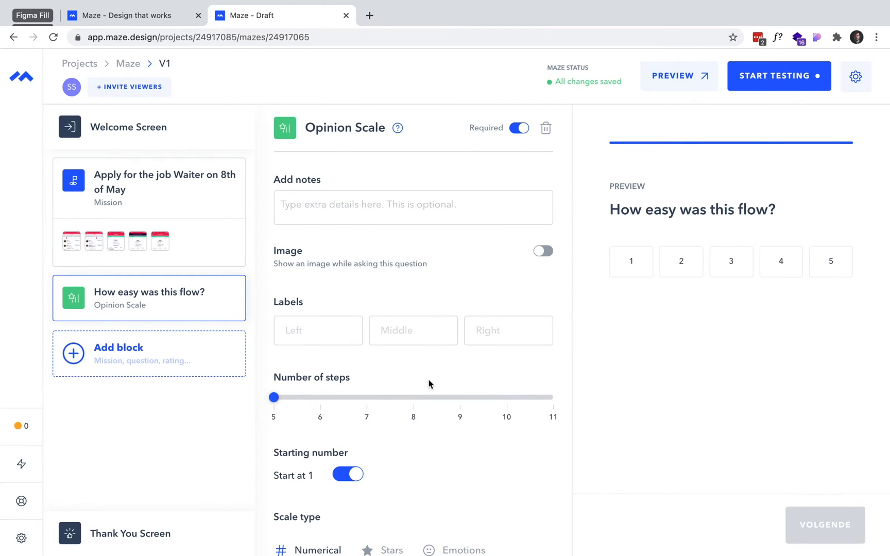
{"action": "left_click", "coordinate": [465, 441]}
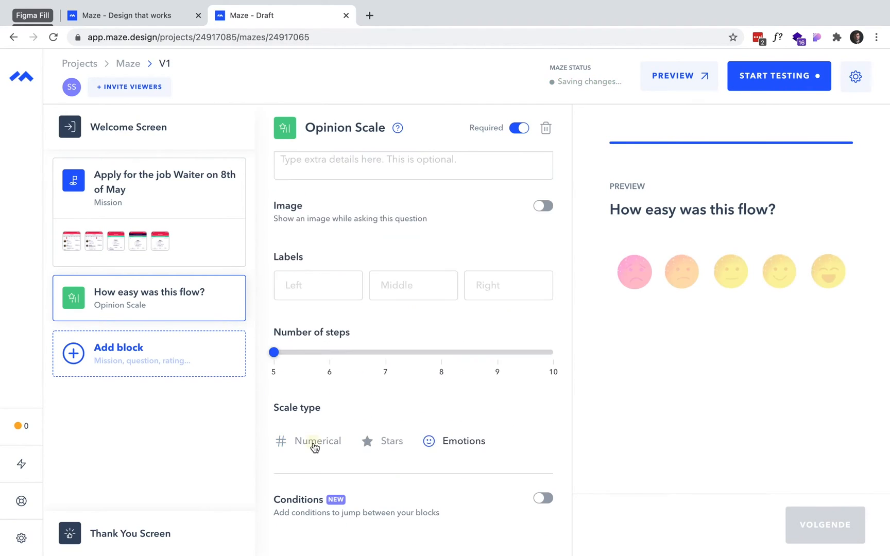
{"action": "left_click", "coordinate": [317, 441]}
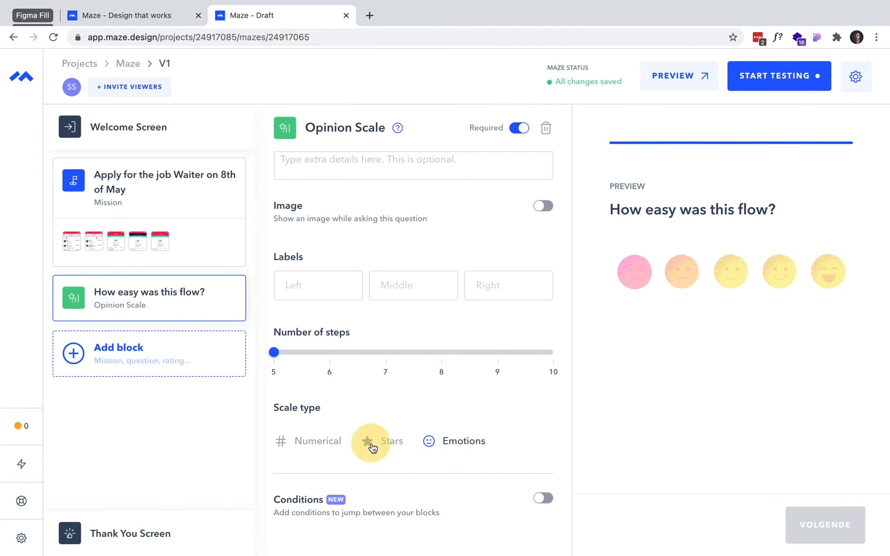
{"action": "left_click", "coordinate": [369, 444]}
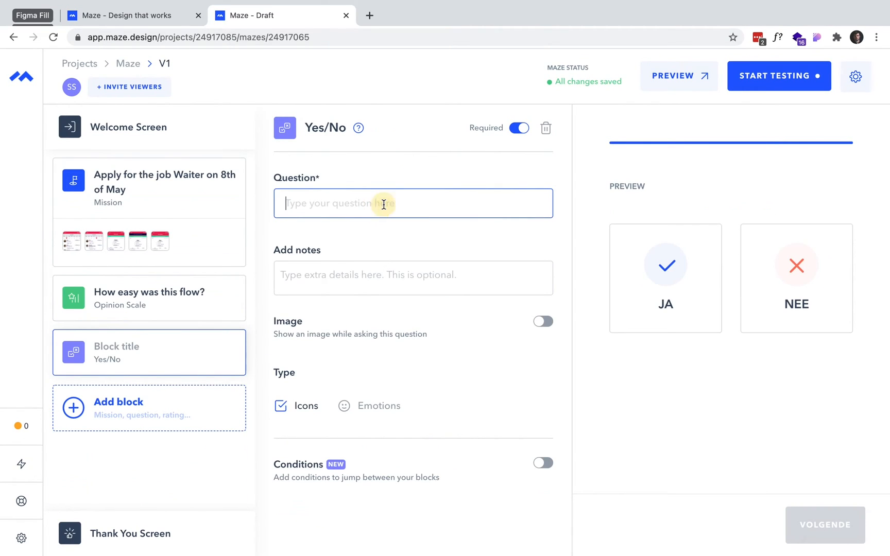
Step: Word the Yes/No question 'Did you like this flow?', kept required with Icons answers
{"action": "type", "text": "Did you like this flow?"}
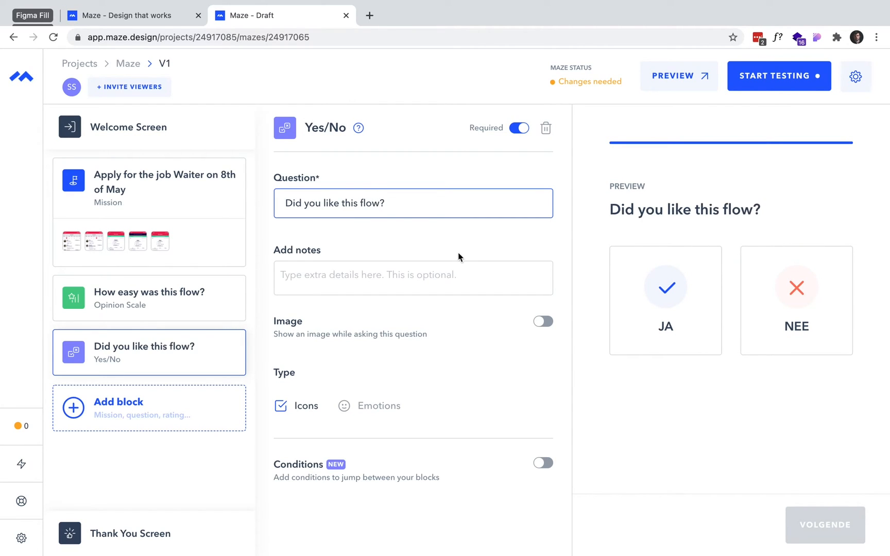
{"action": "left_click", "coordinate": [517, 128]}
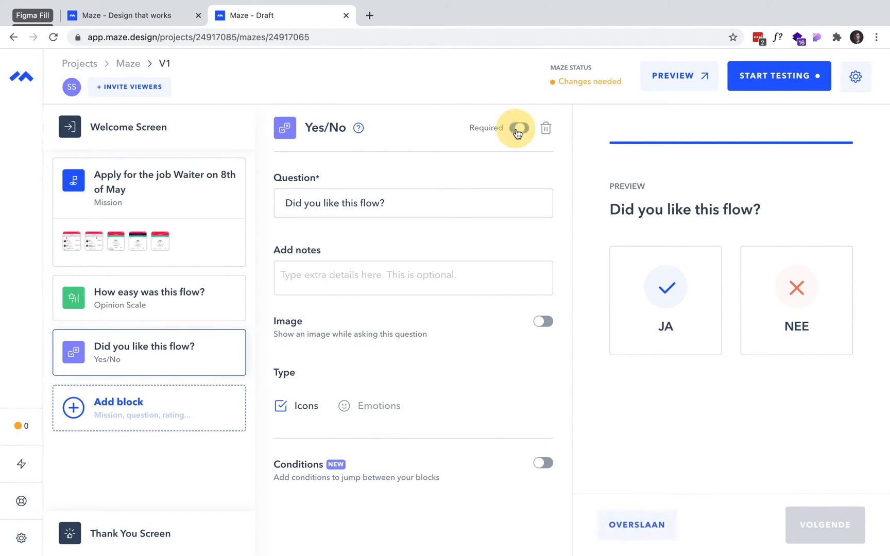
{"action": "left_click", "coordinate": [517, 128]}
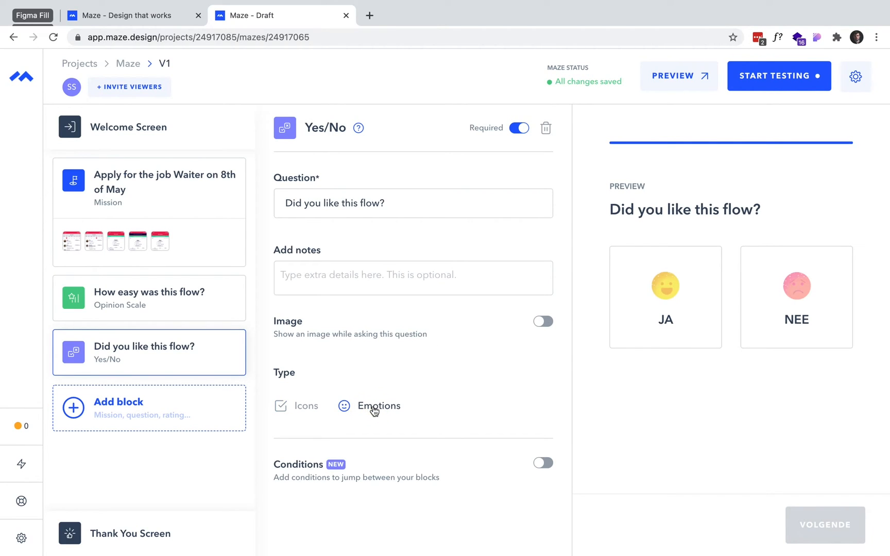
{"action": "left_click", "coordinate": [379, 406]}
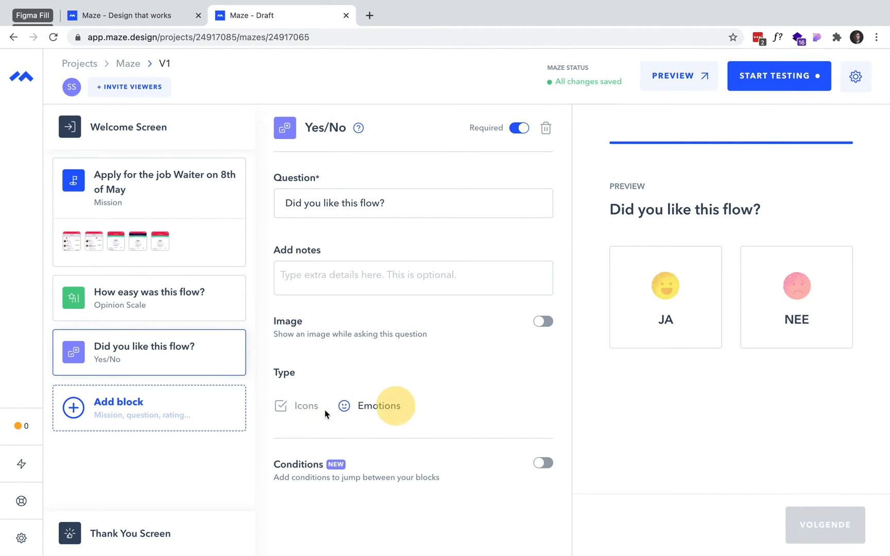
{"action": "left_click", "coordinate": [543, 463]}
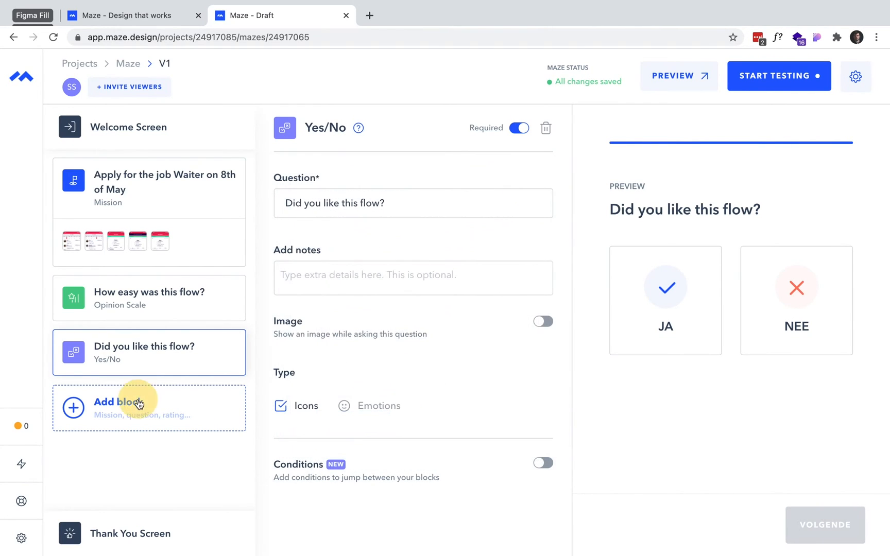
Step: Add an Open Question block 'Do you want to add anything?' with Required off
{"action": "left_click", "coordinate": [125, 408]}
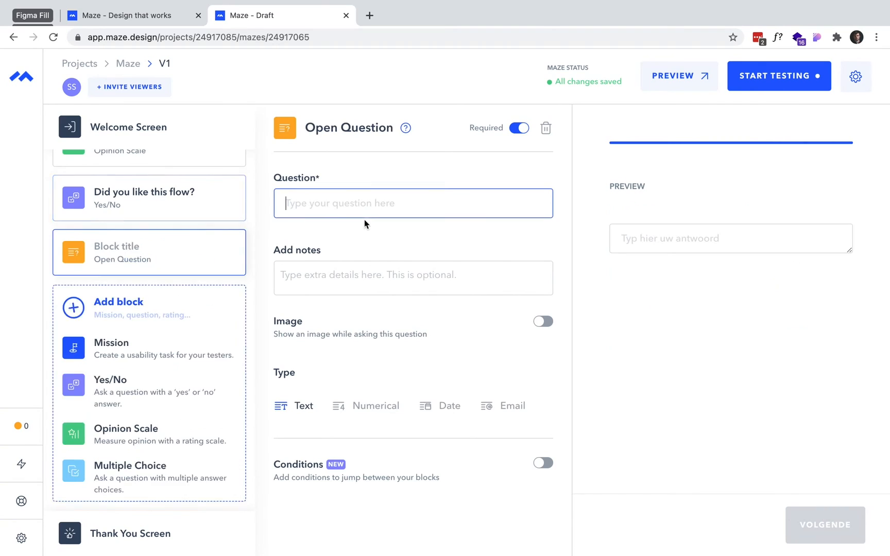
{"action": "type", "text": "Do you want to add anything?"}
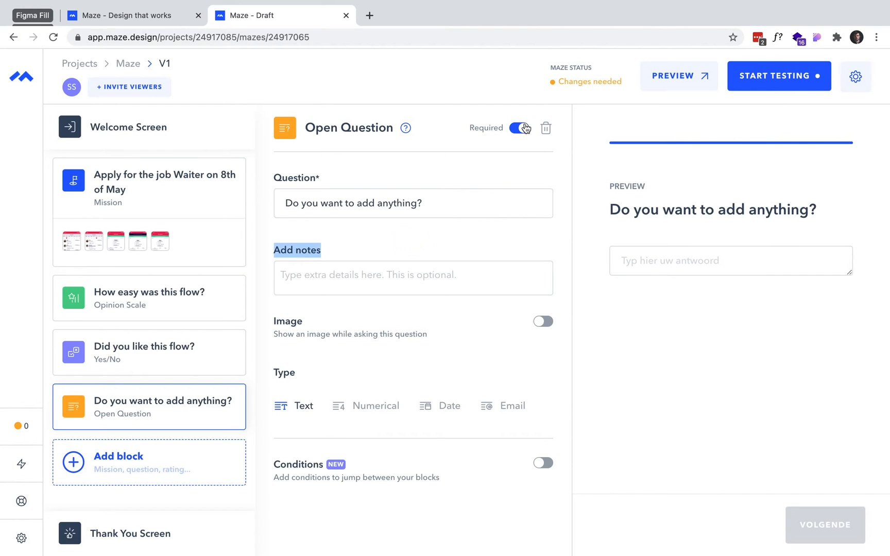
{"action": "left_click", "coordinate": [519, 128]}
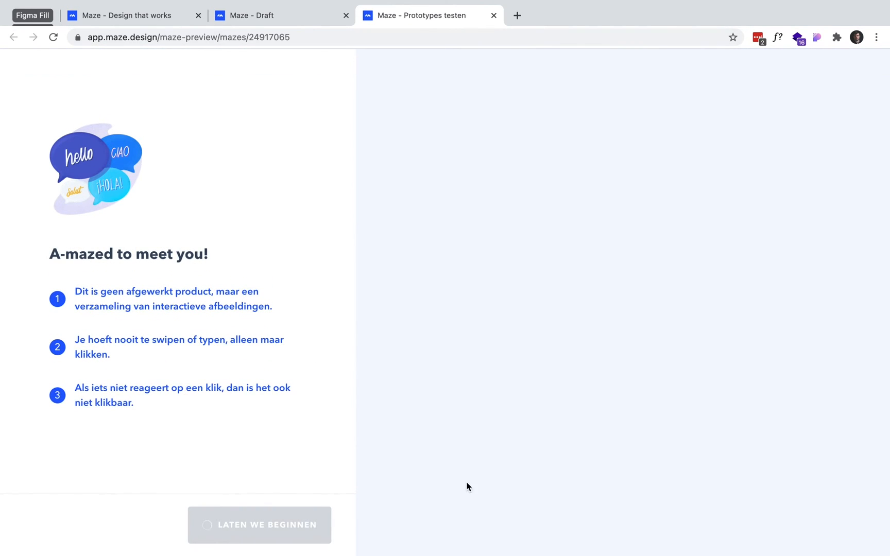
{"action": "mouse_move", "coordinate": [375, 191]}
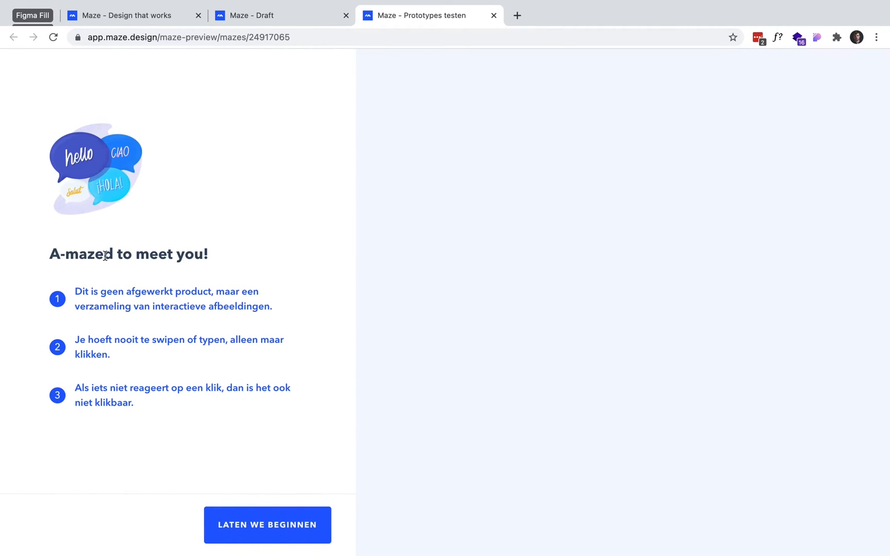
{"action": "mouse_move", "coordinate": [250, 198]}
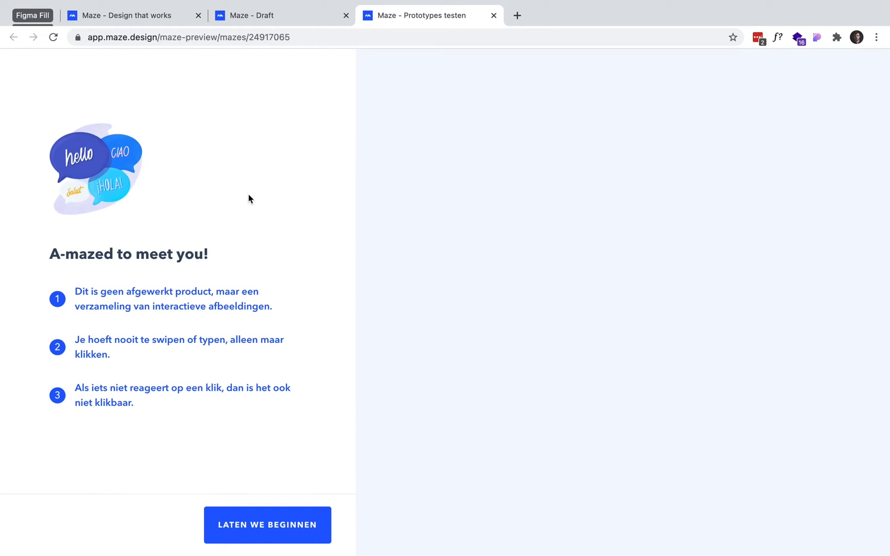
Step: Start the preview and complete the mission by applying for the Bistro Bijenstraat waiter vacancy
{"action": "left_click", "coordinate": [267, 525]}
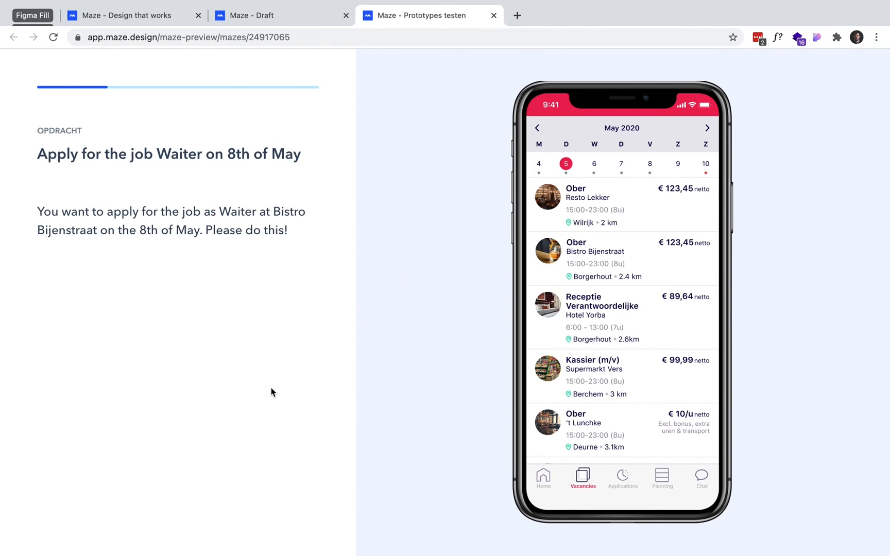
{"action": "left_click", "coordinate": [649, 164]}
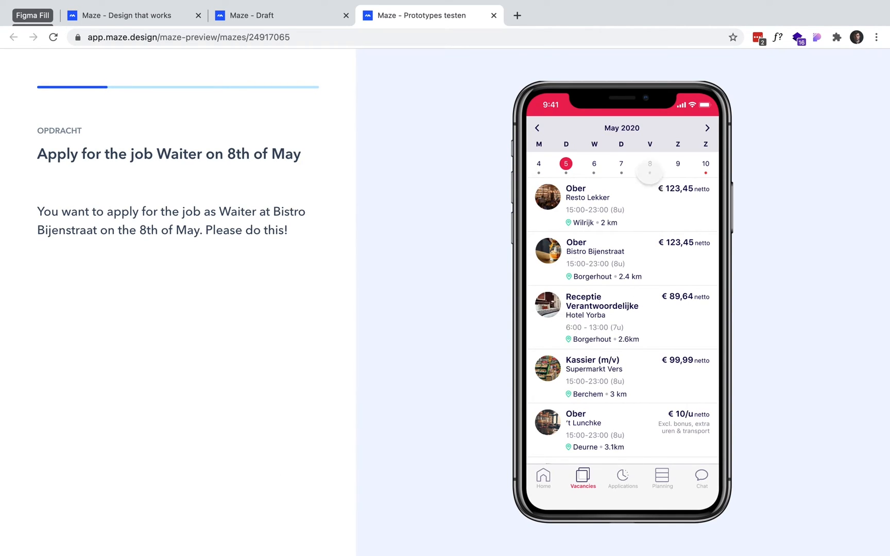
{"action": "left_click", "coordinate": [649, 164]}
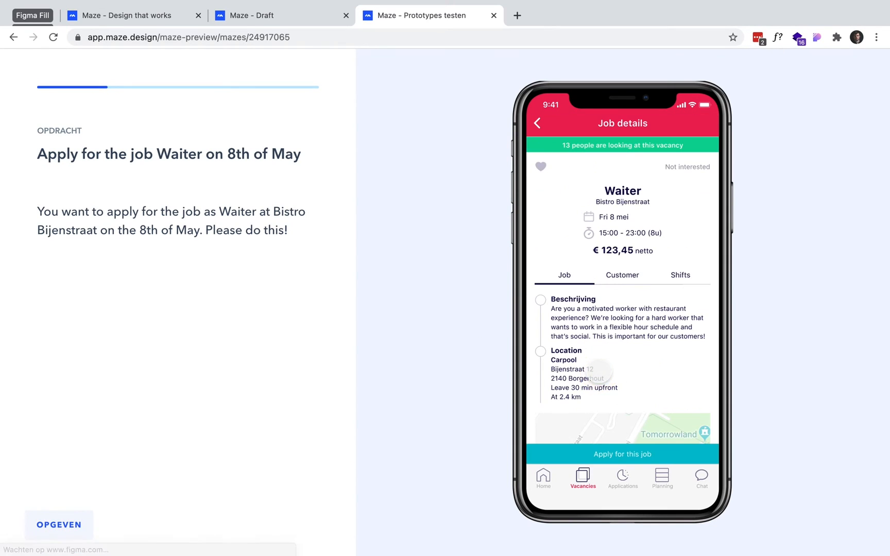
{"action": "left_click", "coordinate": [622, 454]}
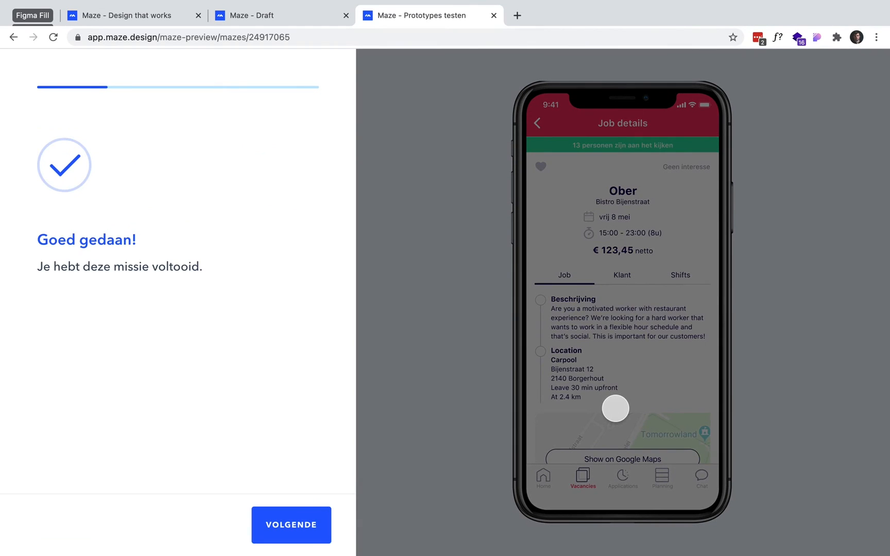
{"action": "mouse_move", "coordinate": [198, 418]}
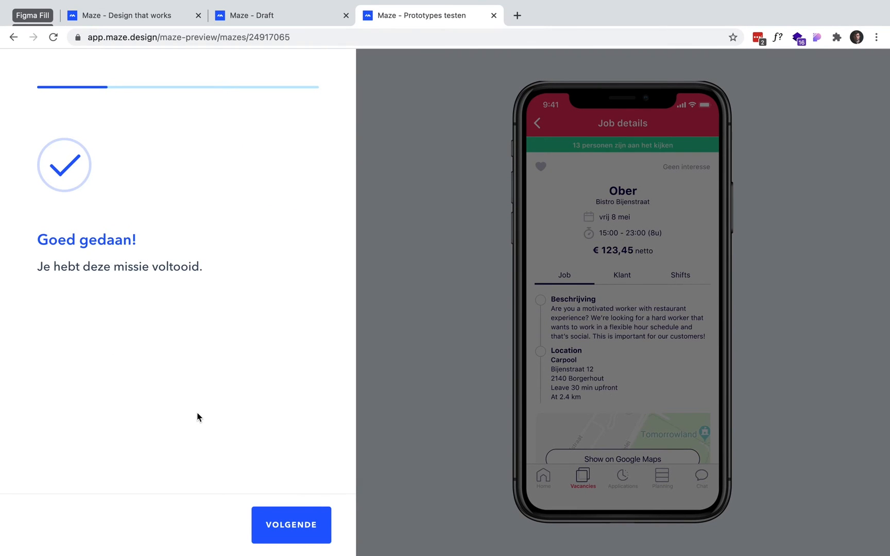
Step: Give a star rating, answer Ja, submit the open answer 'No', and return to the editor
{"action": "left_click", "coordinate": [291, 525]}
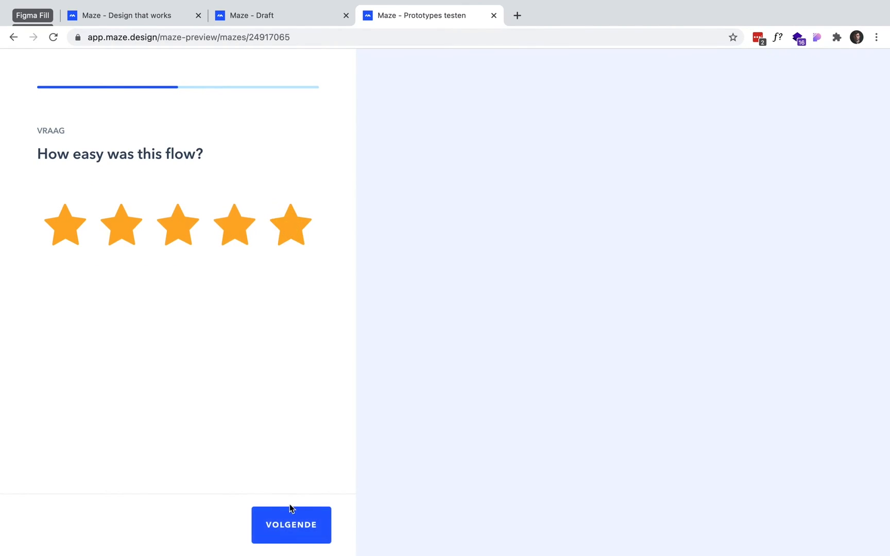
{"action": "left_click", "coordinate": [291, 525]}
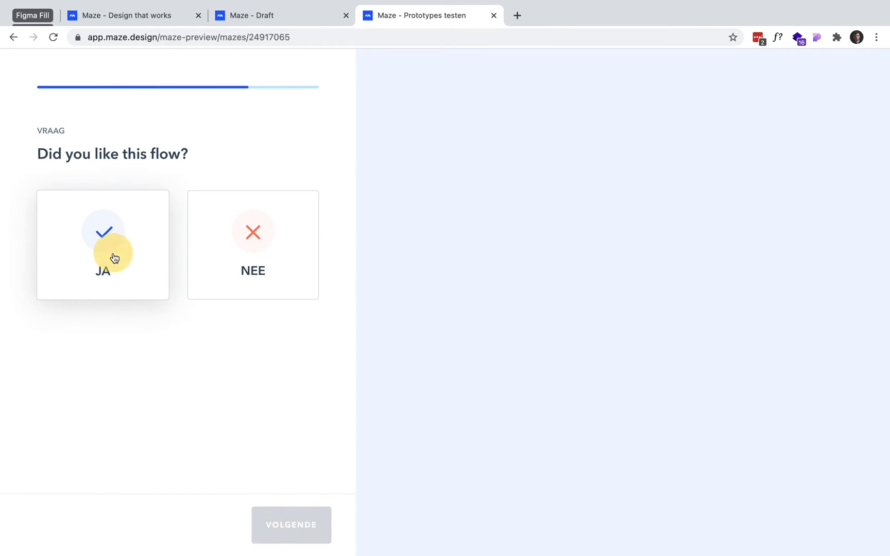
{"action": "left_click", "coordinate": [112, 257]}
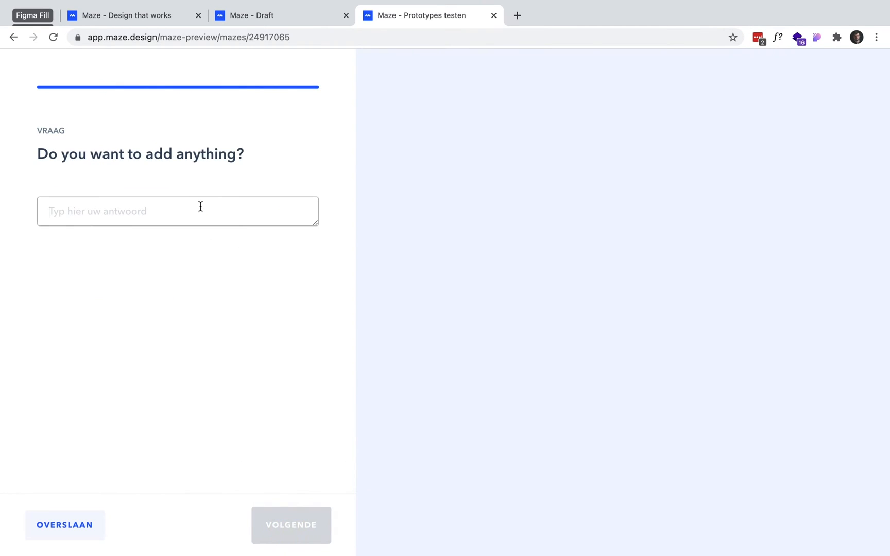
{"action": "type", "text": "Nope"}
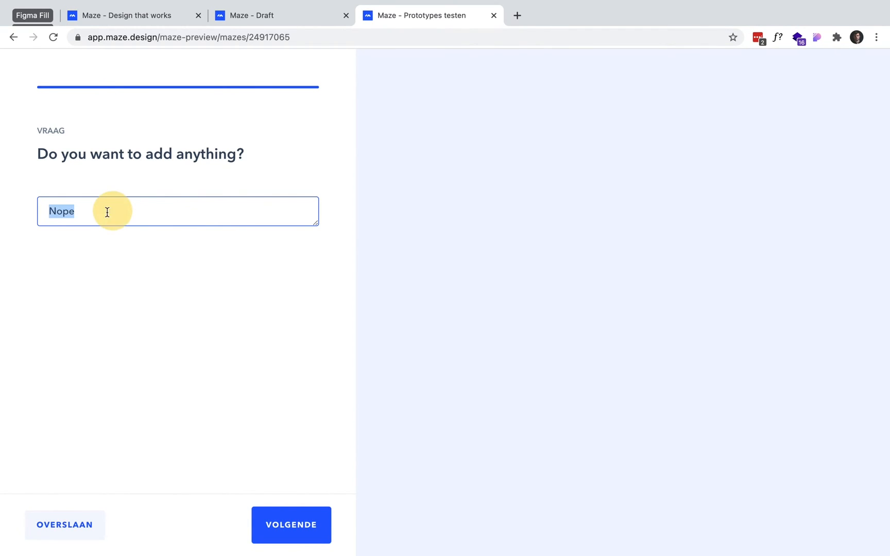
{"action": "left_click", "coordinate": [291, 524]}
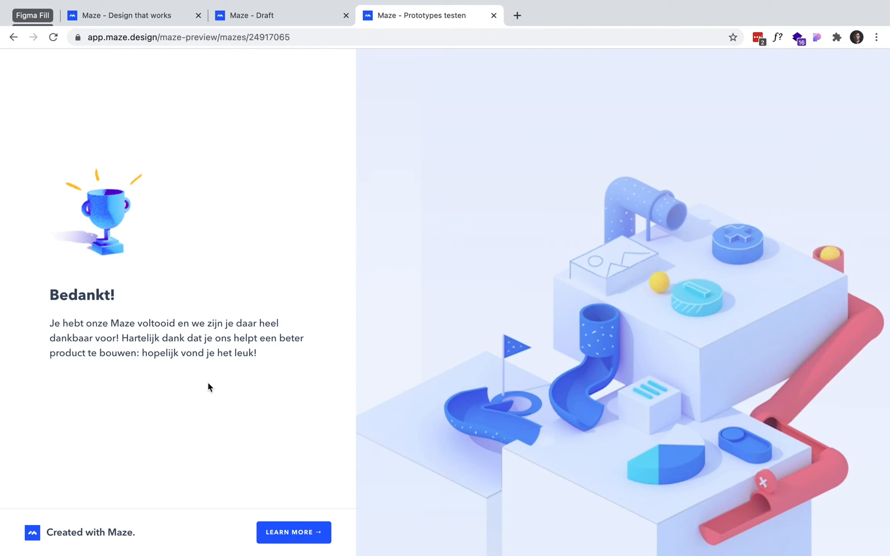
{"action": "left_click", "coordinate": [261, 15]}
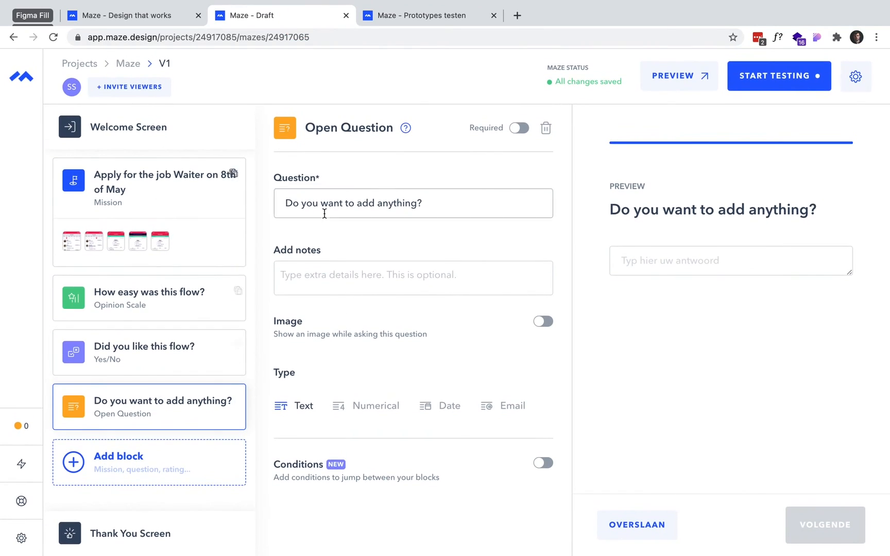
{"action": "mouse_move", "coordinate": [784, 85]}
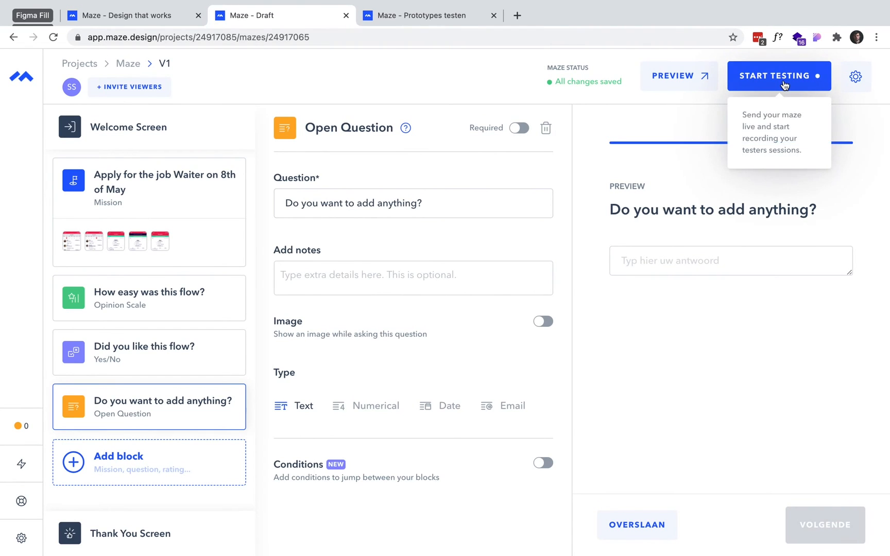
Step: Start testing the maze and confirm so it goes live
{"action": "left_click", "coordinate": [779, 76]}
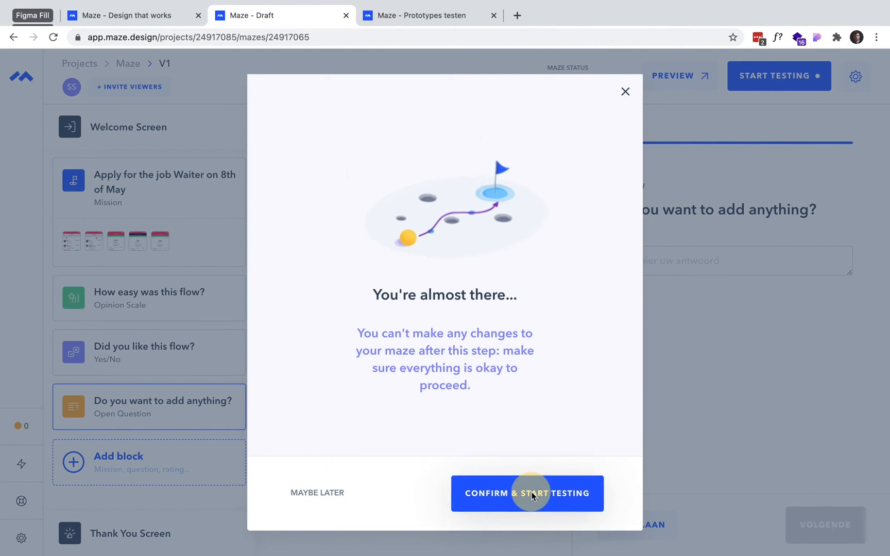
{"action": "left_click", "coordinate": [532, 494]}
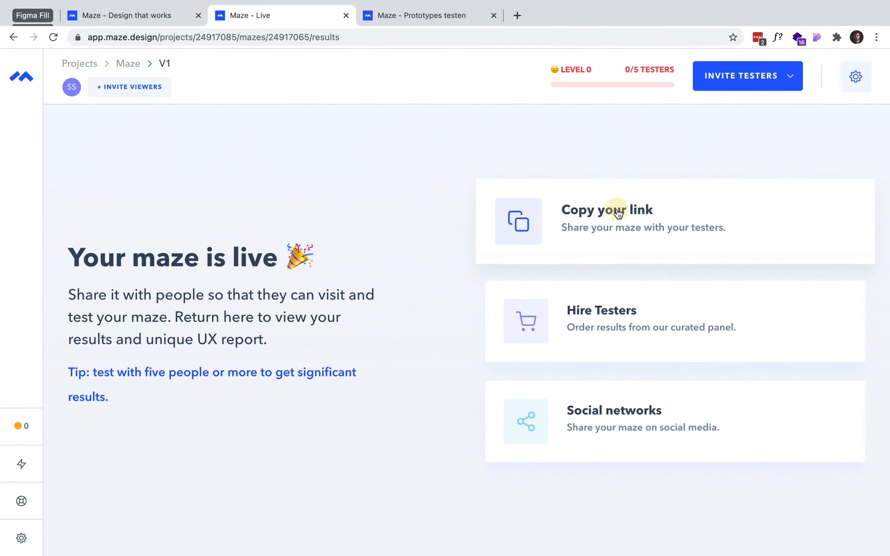
Step: Copy the live maze's shareable link from the 'Your maze is live' page
{"action": "left_click", "coordinate": [617, 213]}
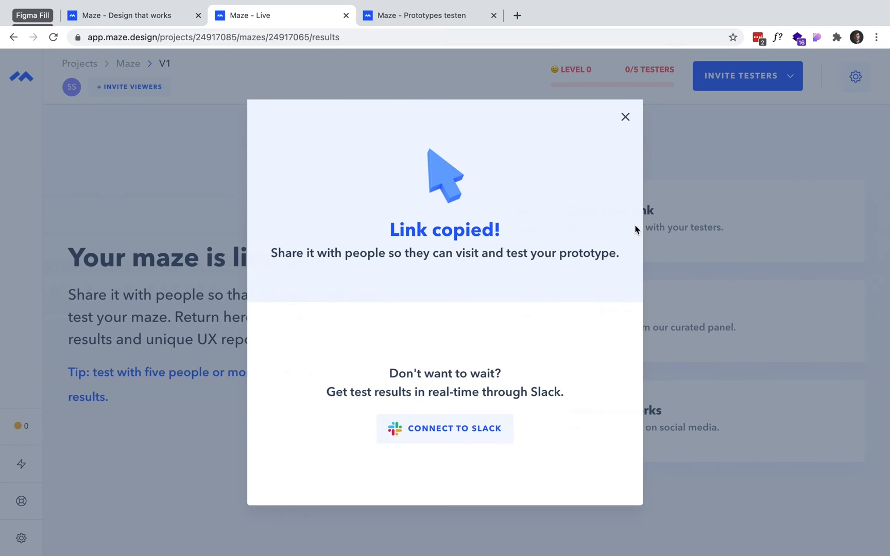
{"action": "mouse_move", "coordinate": [588, 394]}
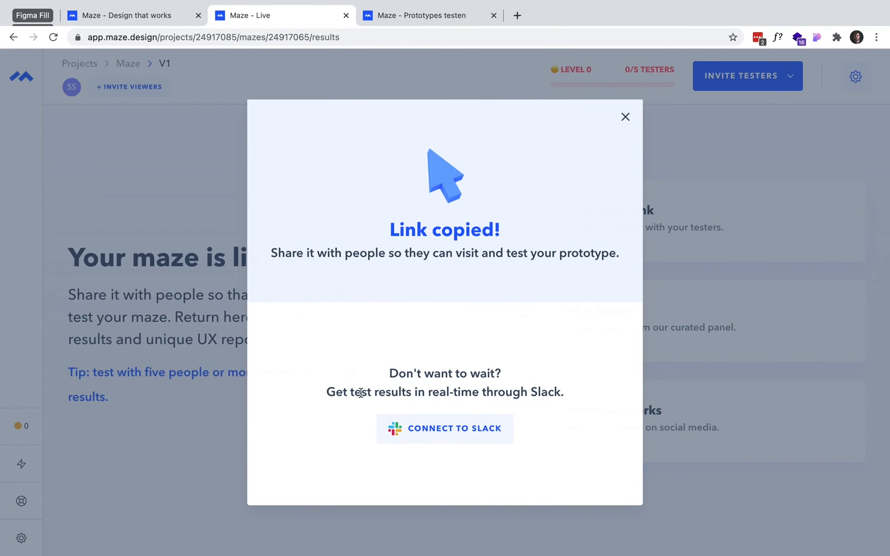
{"action": "left_click", "coordinate": [626, 117]}
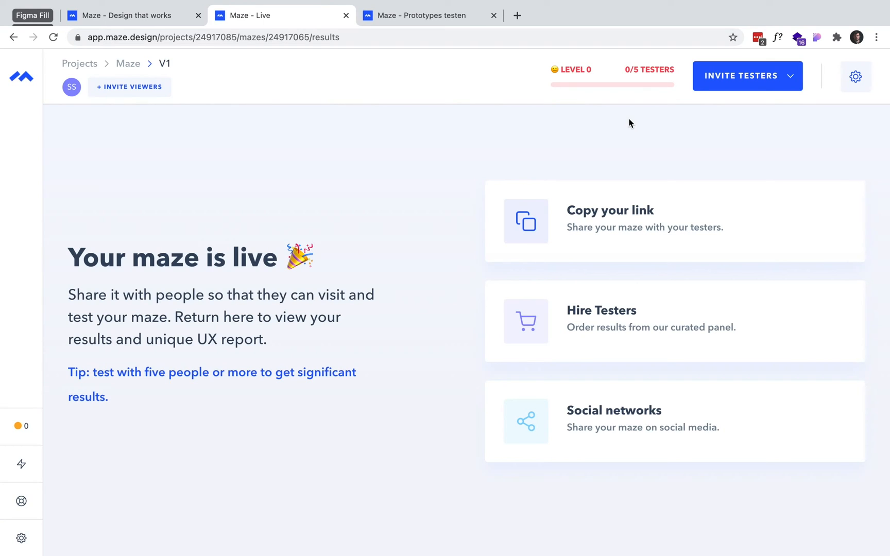
{"action": "mouse_move", "coordinate": [215, 72]}
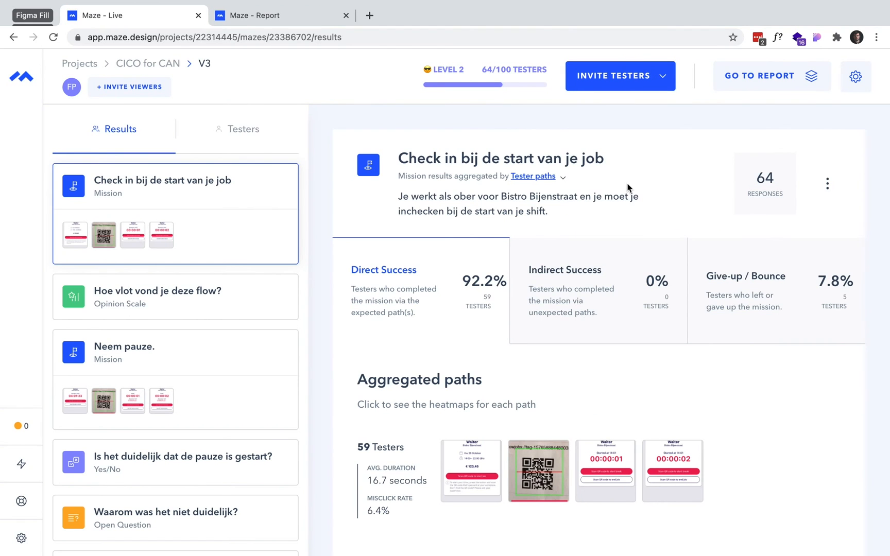
{"action": "mouse_move", "coordinate": [629, 151]}
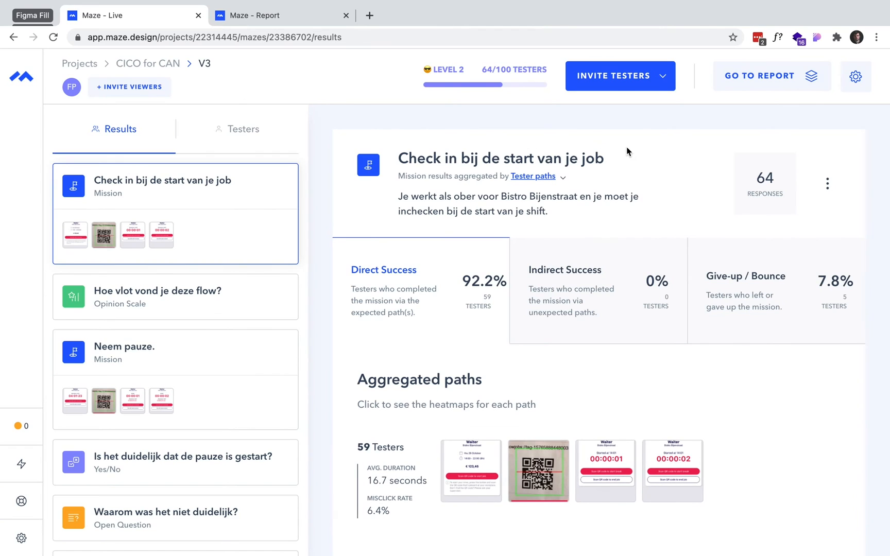
Step: Open the CICO for CAN V3 usability report (score 65, 64 responses)
{"action": "left_click", "coordinate": [772, 76]}
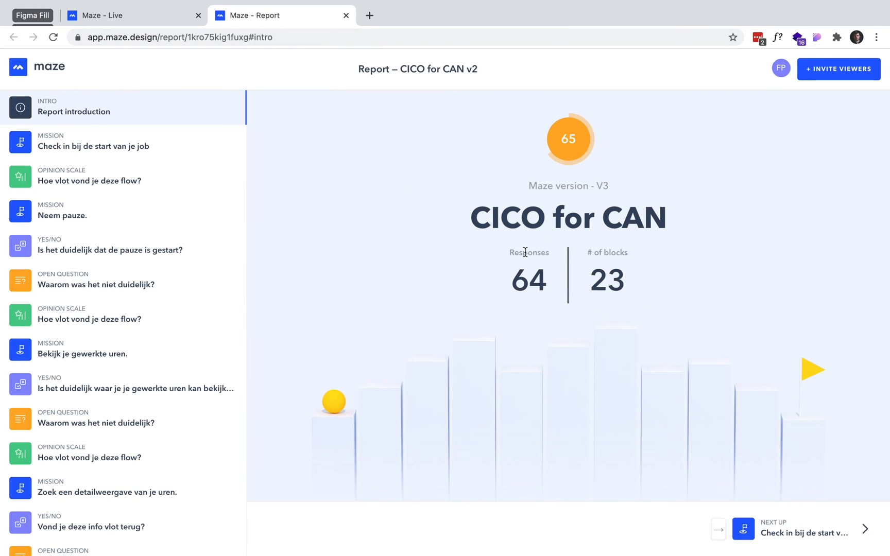
{"action": "mouse_move", "coordinate": [524, 248]}
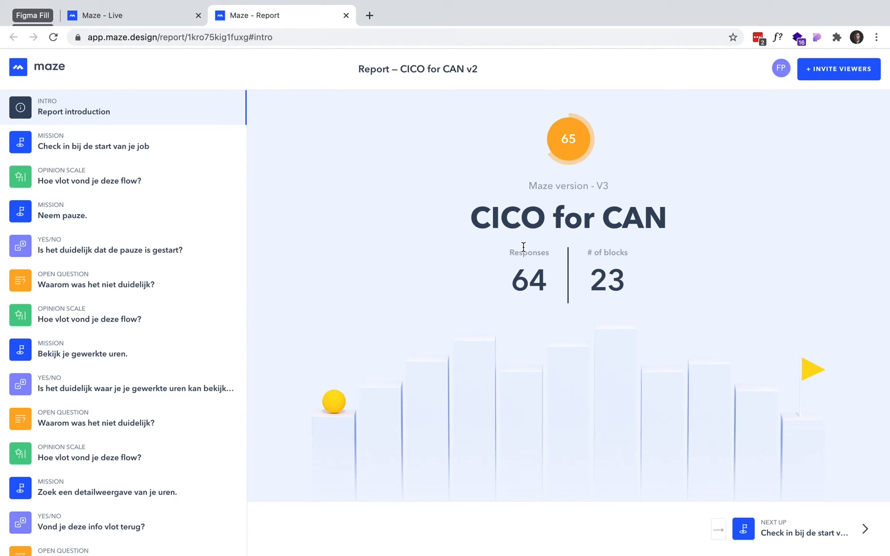
{"action": "mouse_move", "coordinate": [535, 199]}
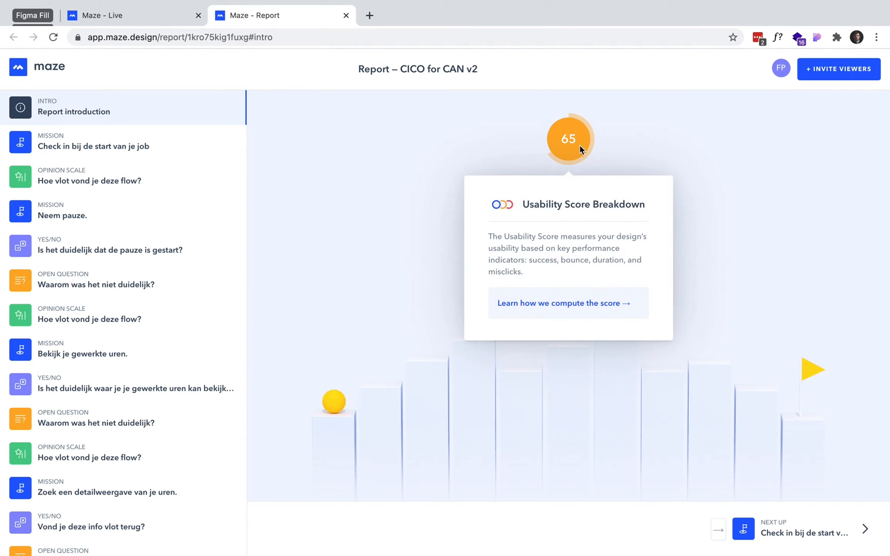
{"action": "mouse_move", "coordinate": [512, 311]}
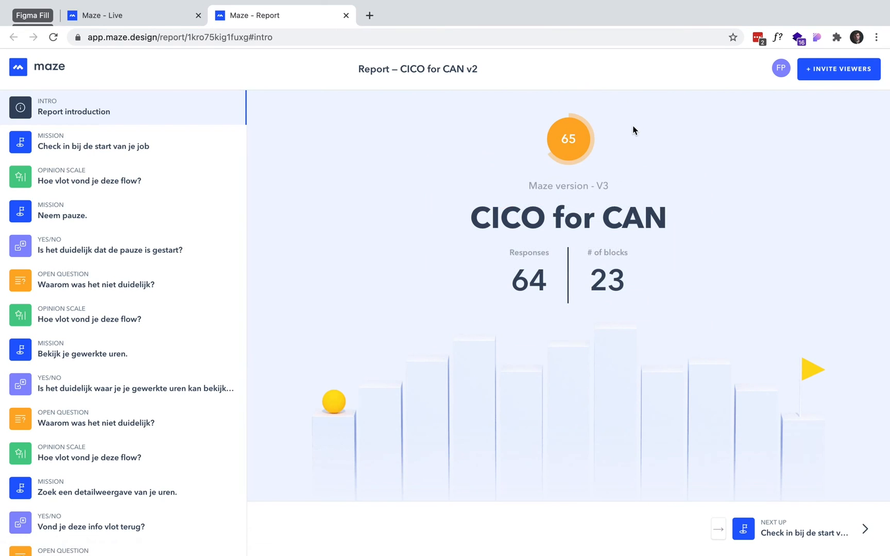
{"action": "mouse_move", "coordinate": [583, 312]}
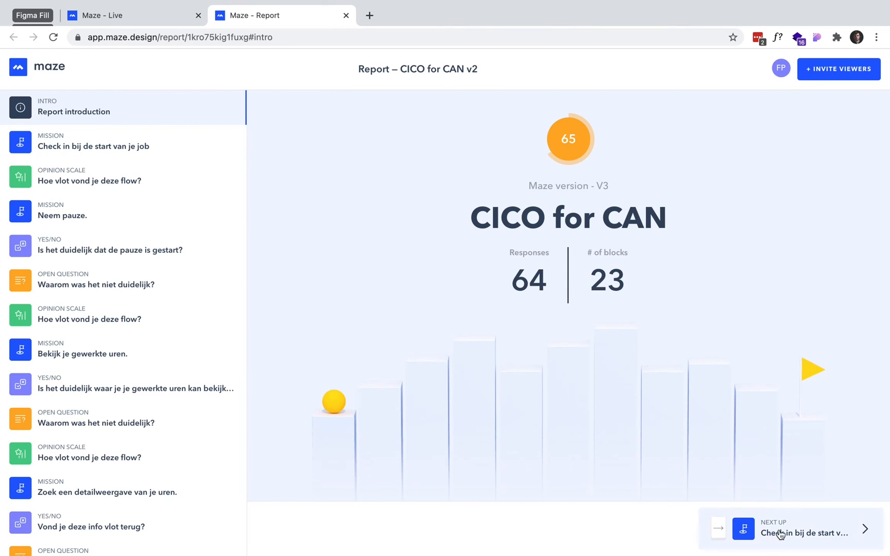
{"action": "mouse_move", "coordinate": [780, 536]}
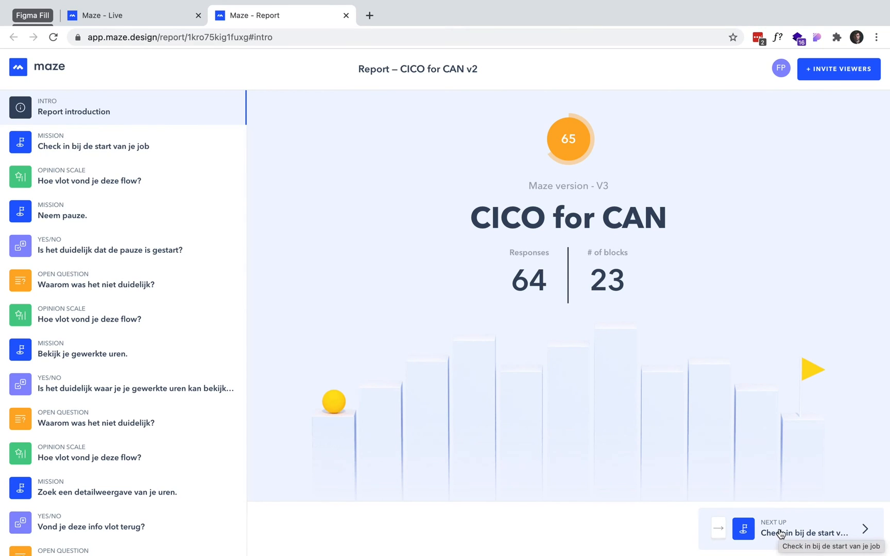
Step: Review the 'Check in bij de start van je job' mission results and its screens-to-rework tab
{"action": "left_click", "coordinate": [804, 529]}
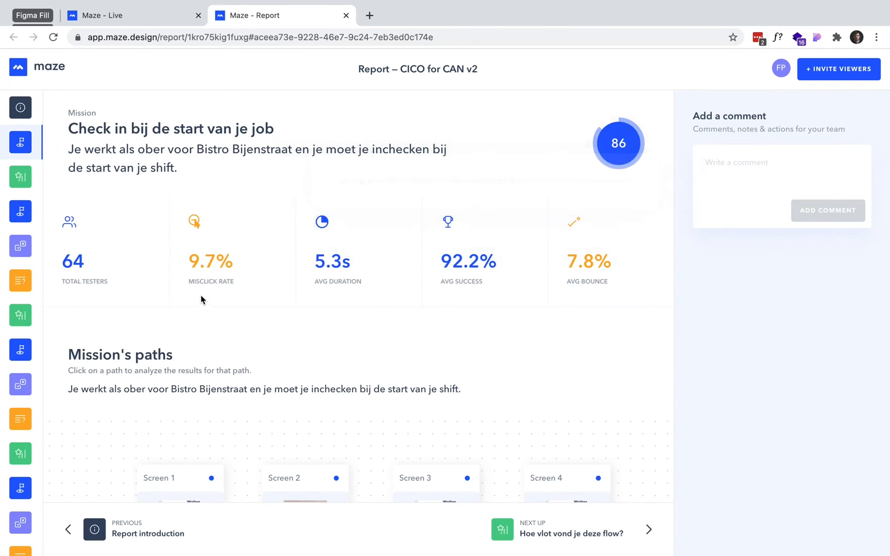
{"action": "mouse_move", "coordinate": [74, 262]}
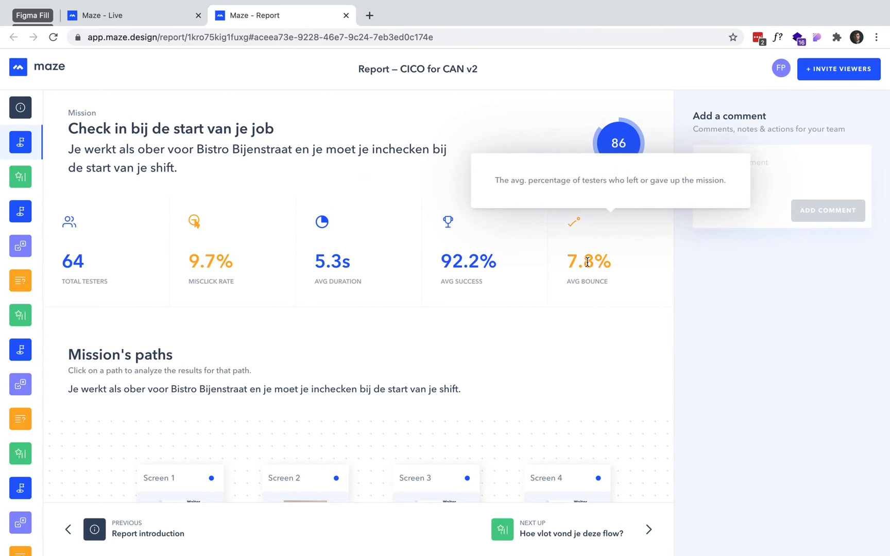
{"action": "scroll", "scroll_direction": "down", "scroll_amount": 3}
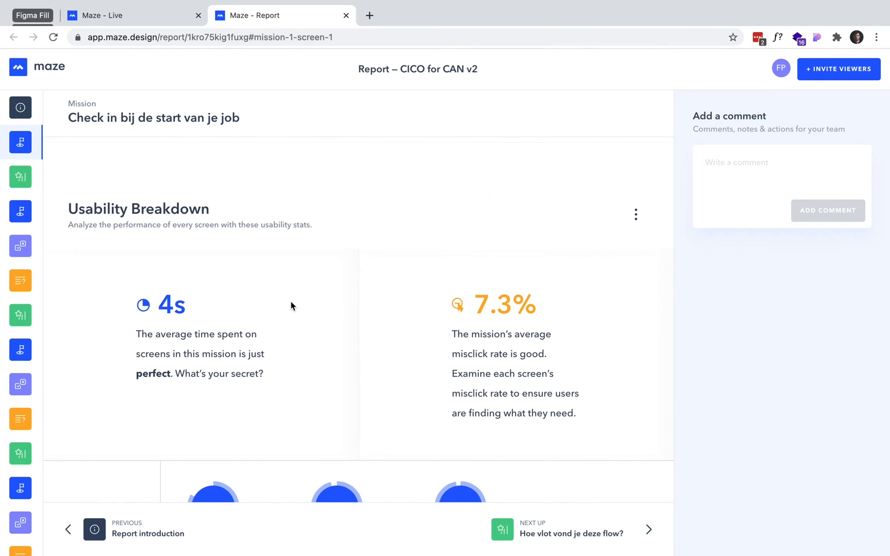
{"action": "scroll", "scroll_direction": "down", "scroll_amount": 3}
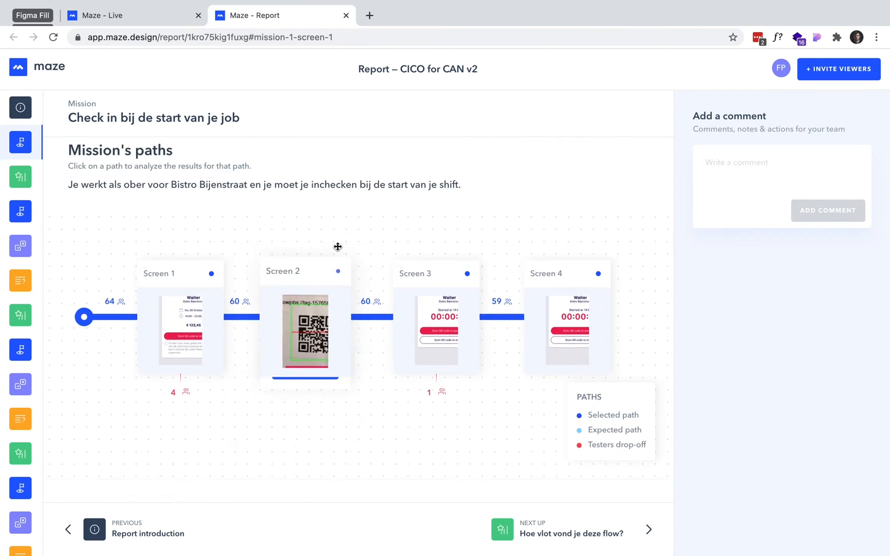
{"action": "scroll", "scroll_direction": "down", "scroll_amount": 3}
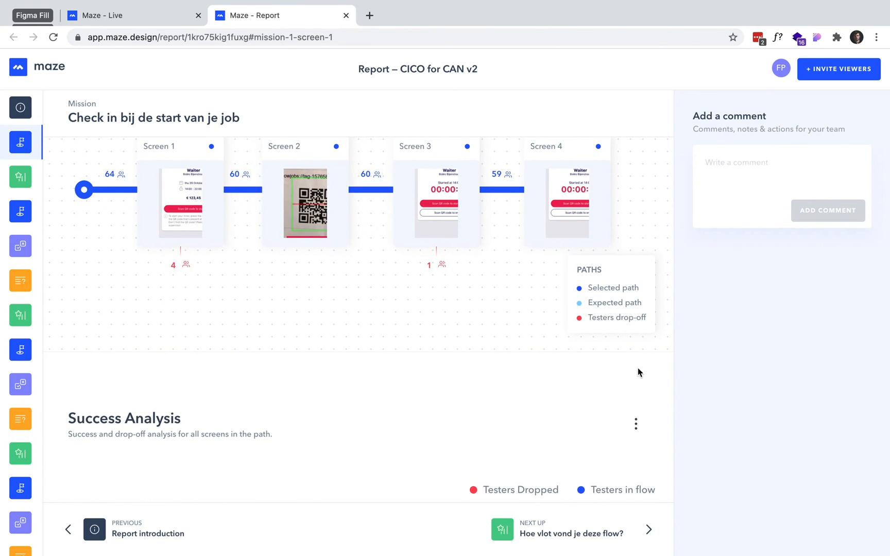
{"action": "scroll", "scroll_direction": "down", "scroll_amount": 3}
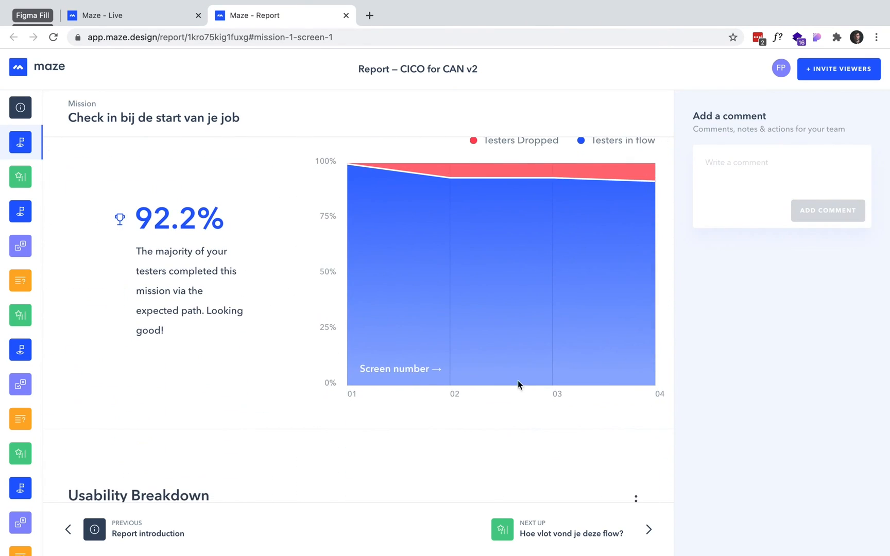
{"action": "scroll", "scroll_direction": "down", "scroll_amount": 3}
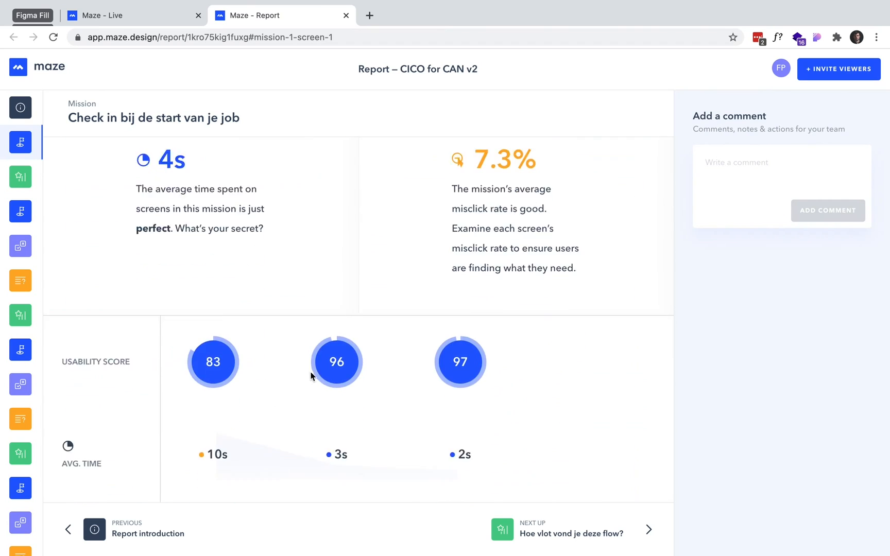
{"action": "scroll", "scroll_direction": "down", "scroll_amount": 3}
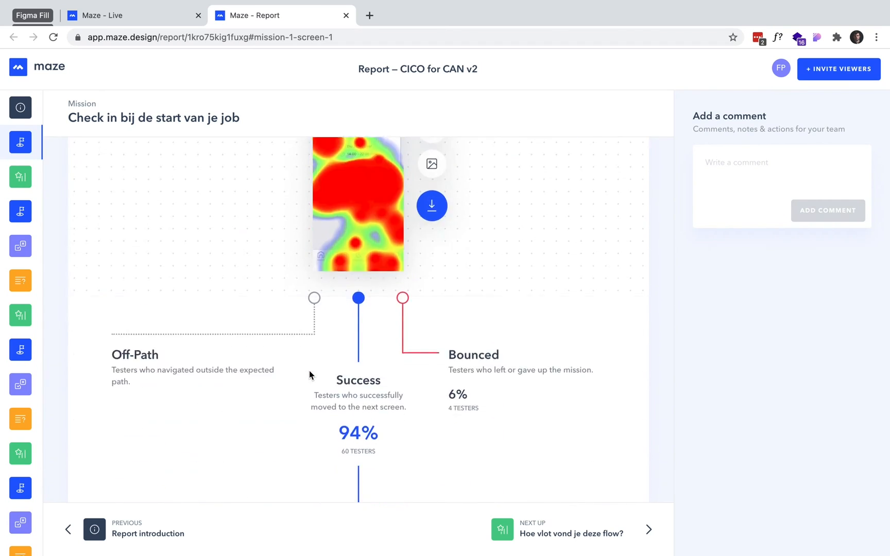
{"action": "scroll", "scroll_direction": "down", "scroll_amount": 3}
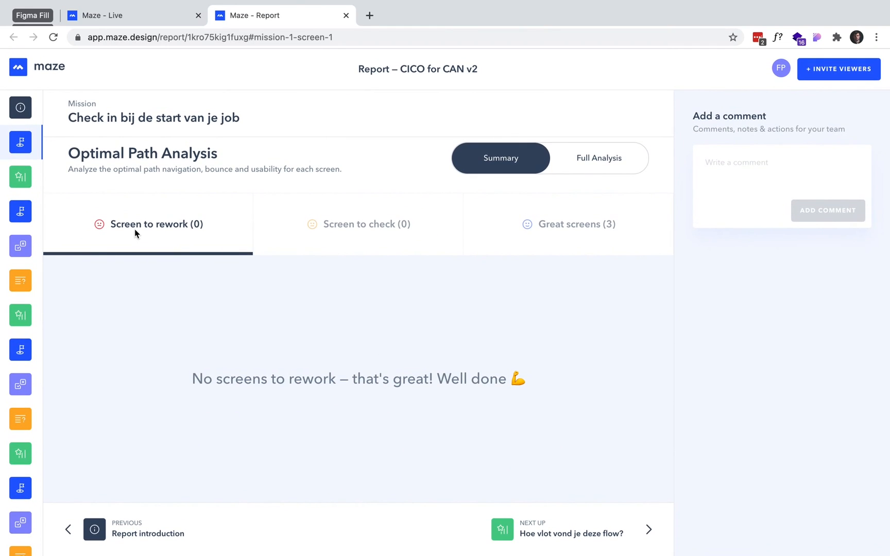
{"action": "left_click", "coordinate": [577, 225]}
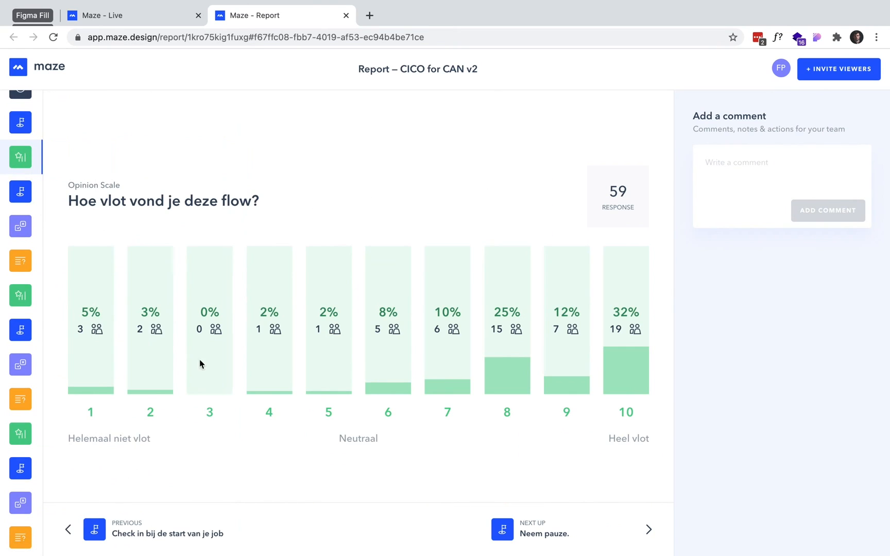
{"action": "mouse_move", "coordinate": [575, 332]}
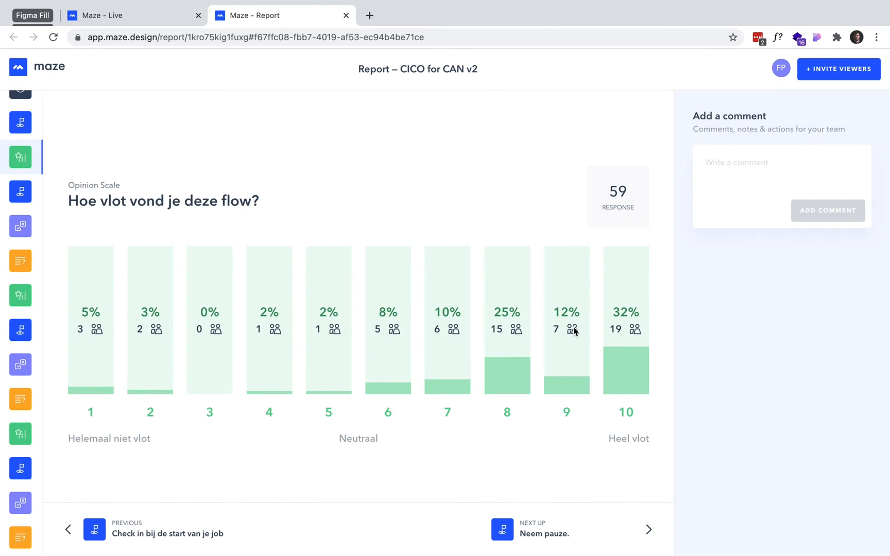
{"action": "mouse_move", "coordinate": [576, 238]}
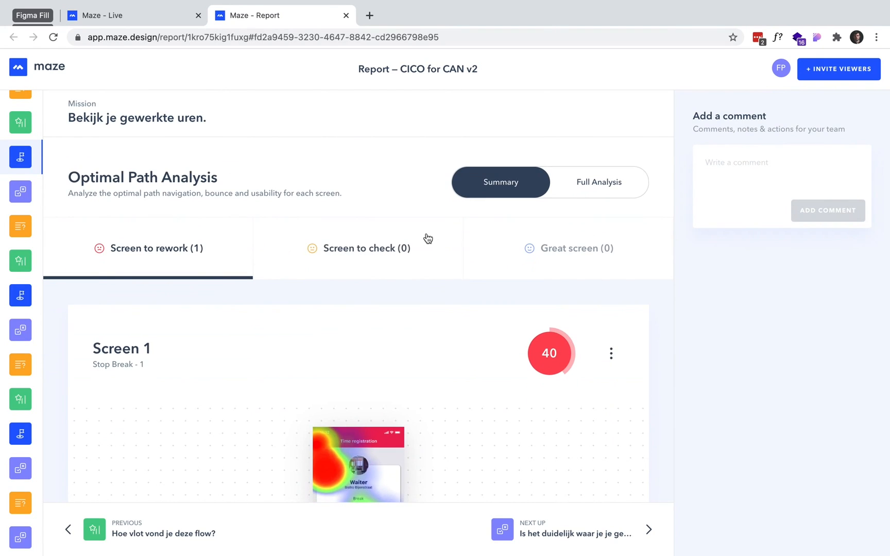
{"action": "mouse_move", "coordinate": [166, 263]}
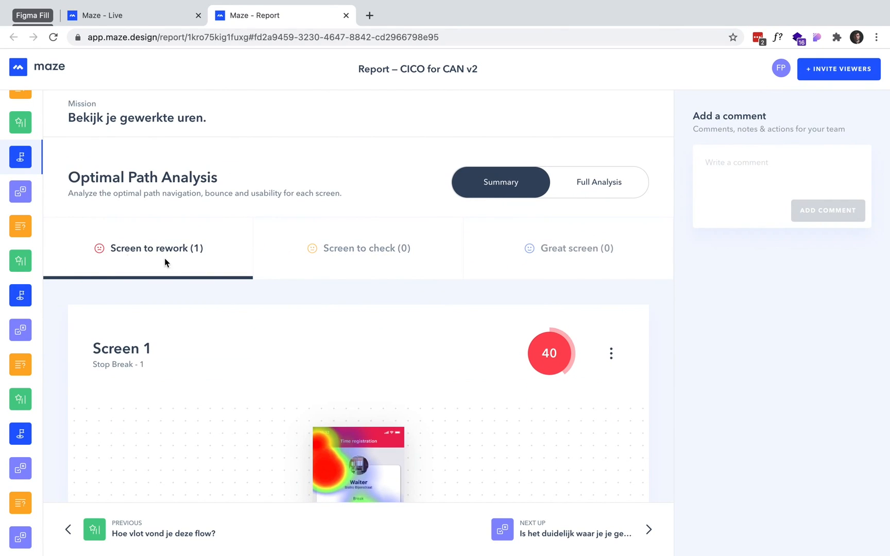
Step: Scroll through Screen 1's heatmap: 39% misclicks, 38.64% off-path, 9.3s average time
{"action": "scroll", "scroll_direction": "down", "scroll_amount": 3}
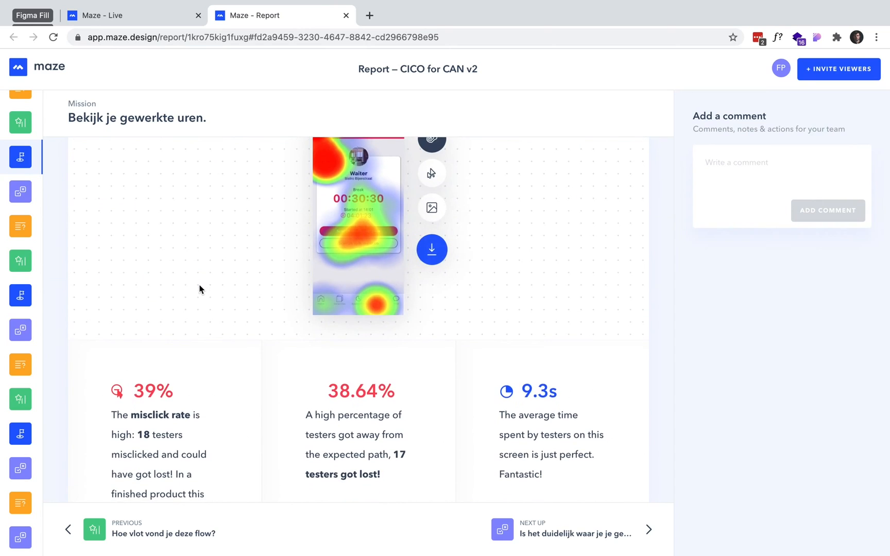
{"action": "scroll", "scroll_direction": "down", "scroll_amount": 3}
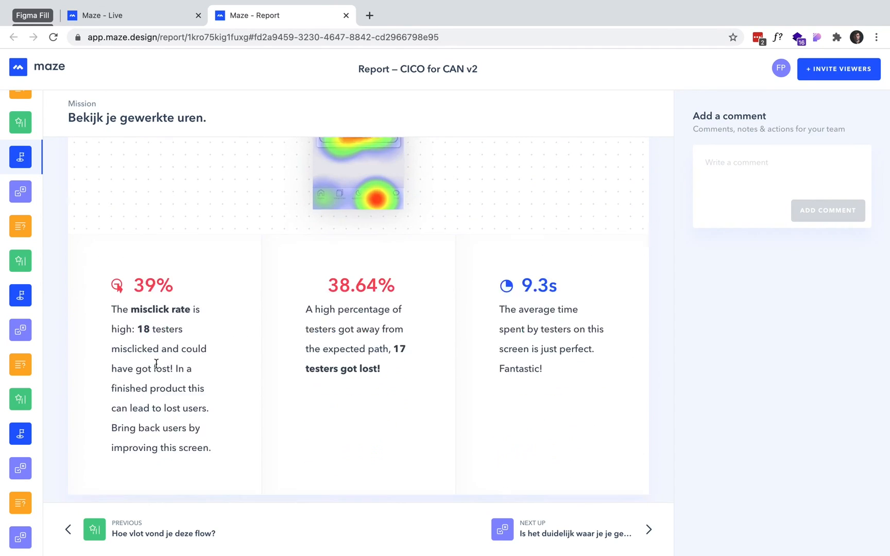
{"action": "scroll", "scroll_direction": "down", "scroll_amount": 3}
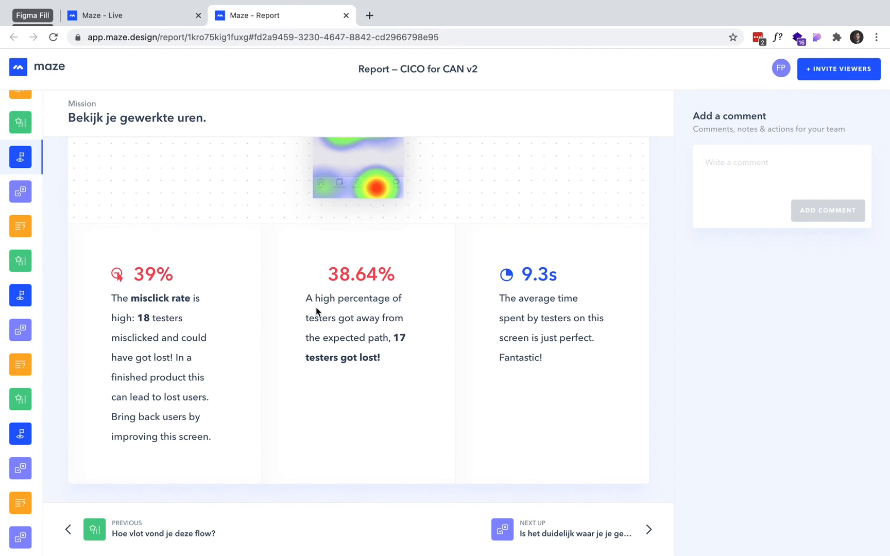
{"action": "mouse_move", "coordinate": [362, 305]}
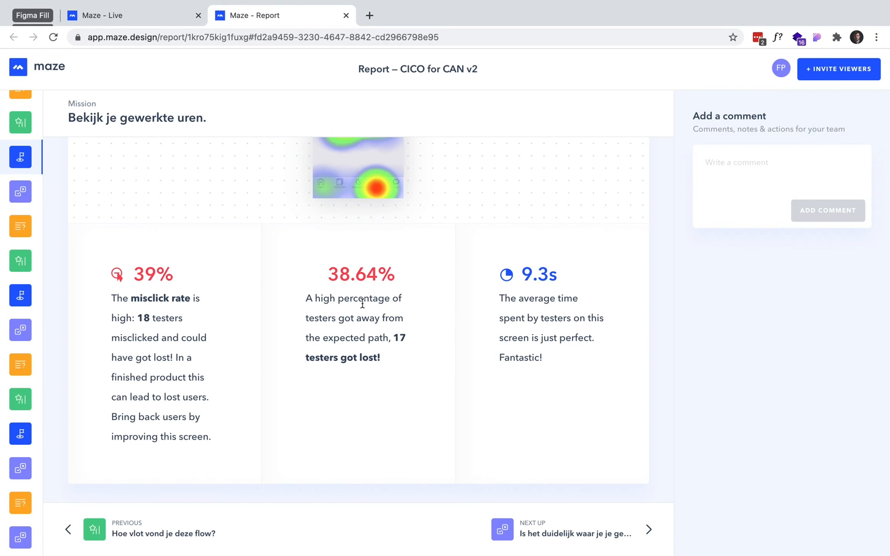
{"action": "mouse_move", "coordinate": [569, 324]}
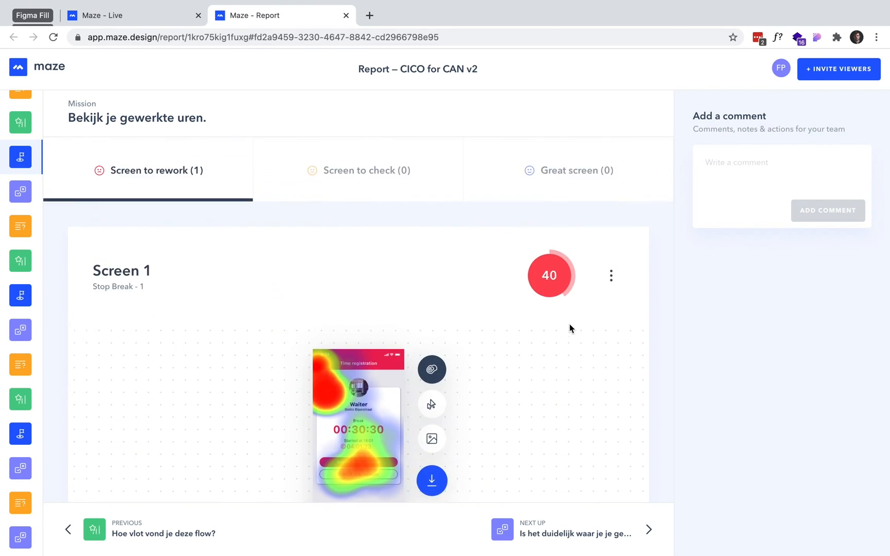
{"action": "scroll", "scroll_direction": "down", "scroll_amount": 3}
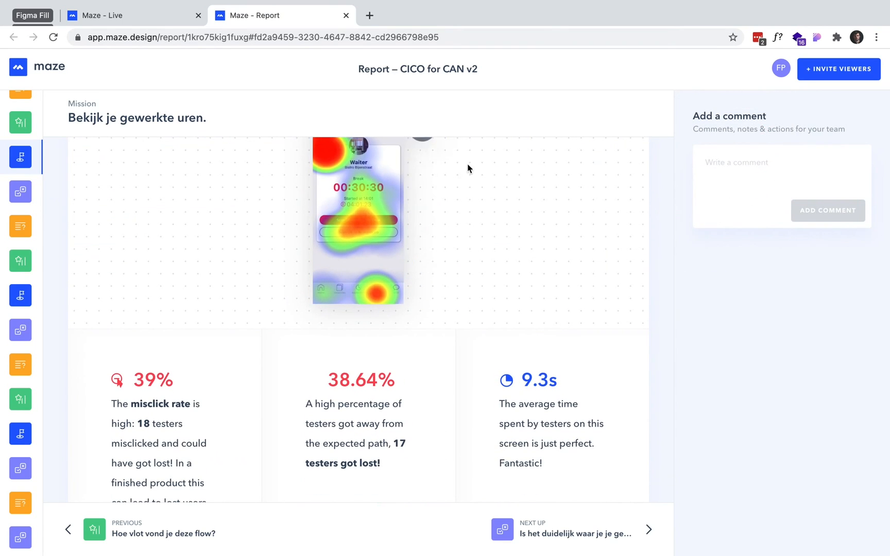
{"action": "scroll", "scroll_direction": "down", "scroll_amount": 3}
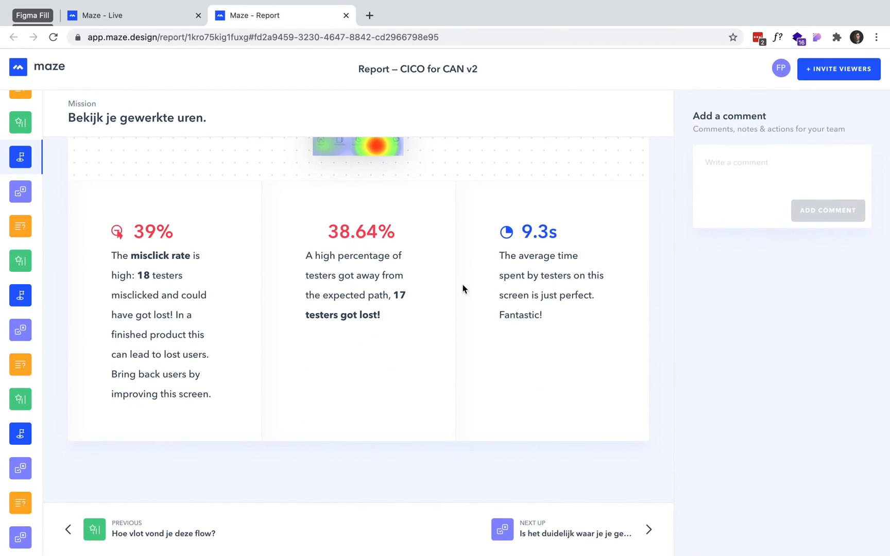
{"action": "mouse_move", "coordinate": [204, 86]}
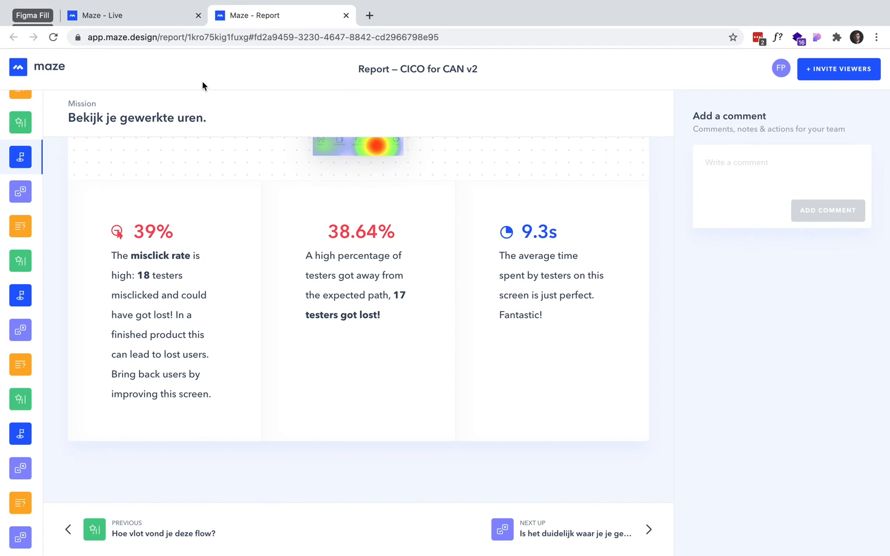